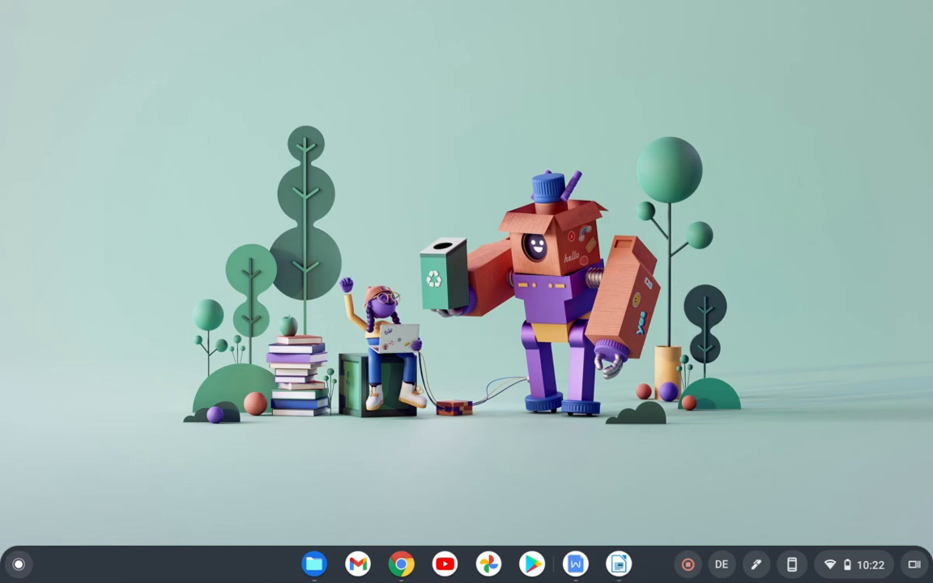
{"action": "mouse_move", "coordinate": [510, 278]}
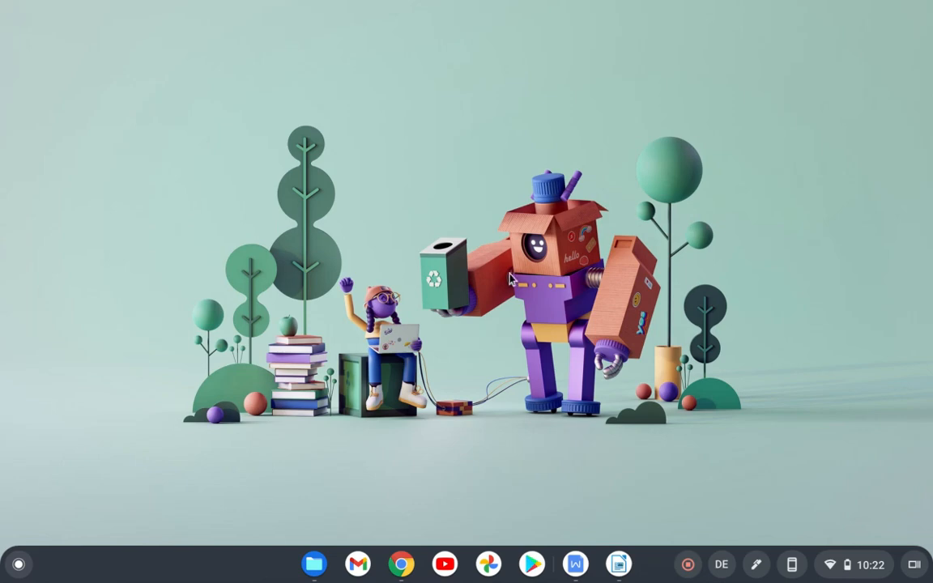
{"action": "mouse_move", "coordinate": [548, 309]}
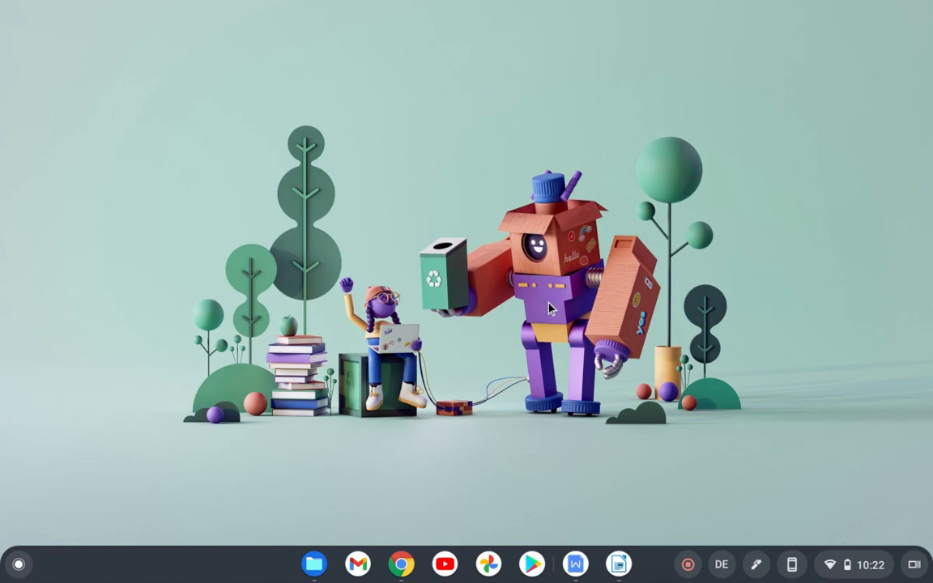
{"action": "mouse_move", "coordinate": [385, 396]}
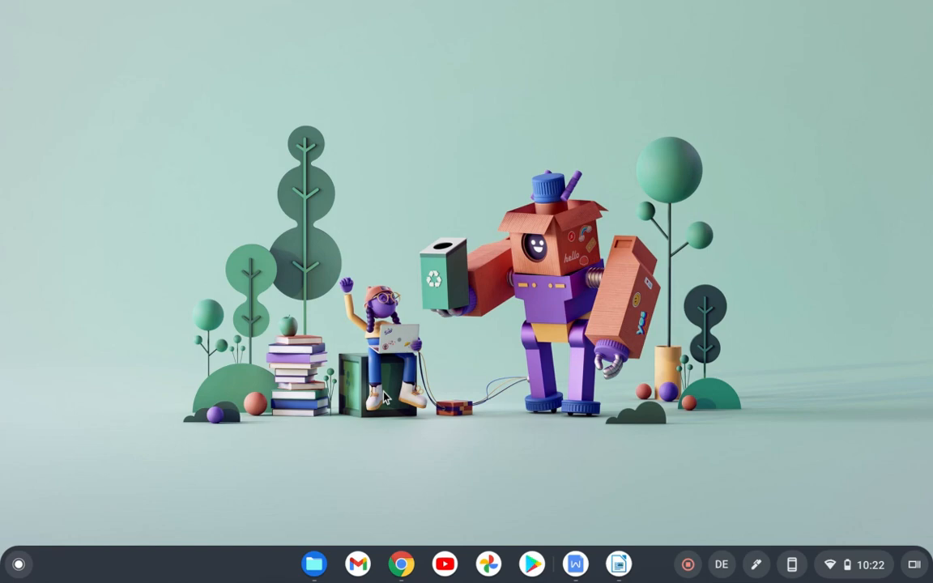
Step: From the wps.com download page reach the WPS Office 2019 for Linux page showing Deb and Rpm packages
{"action": "left_click", "coordinate": [401, 563]}
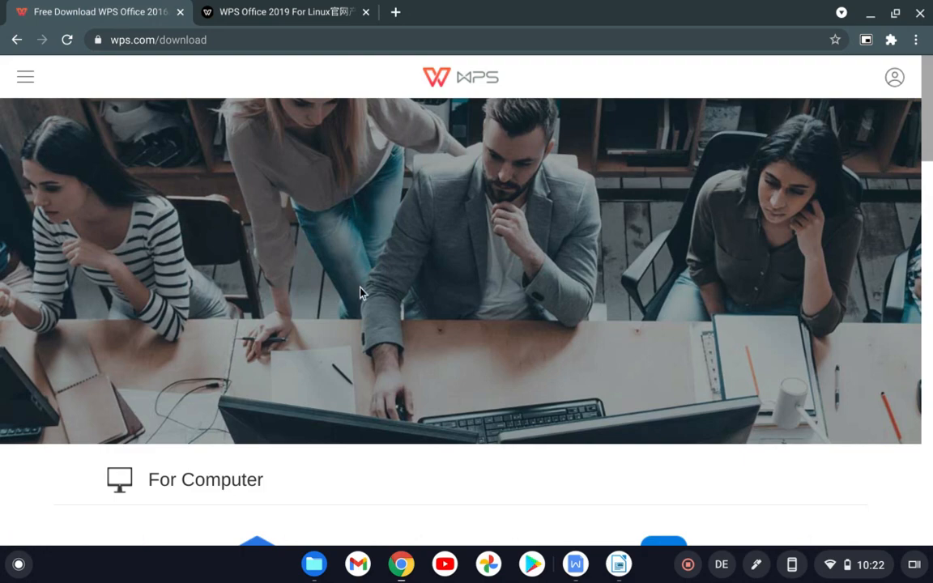
{"action": "scroll", "scroll_direction": "down", "scroll_amount": 3}
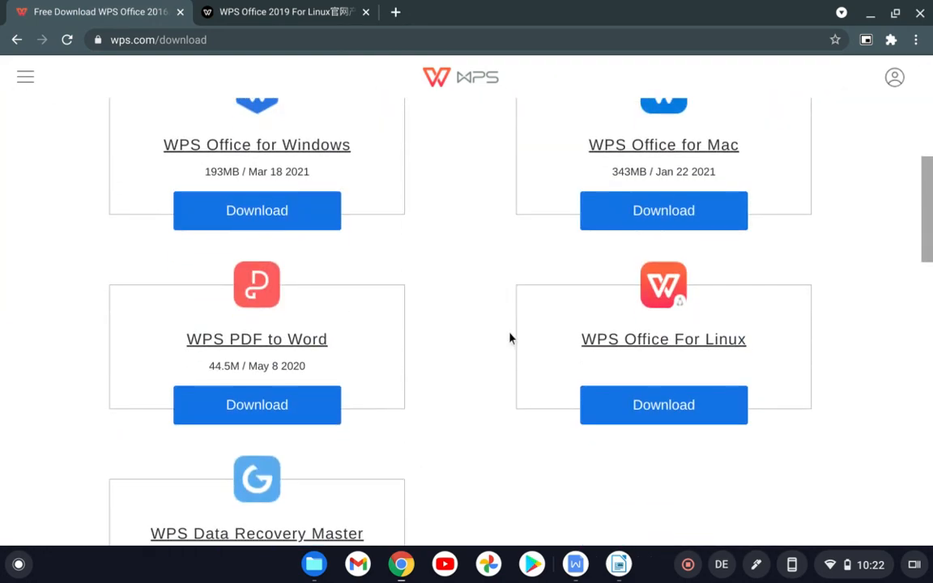
{"action": "mouse_move", "coordinate": [690, 348]}
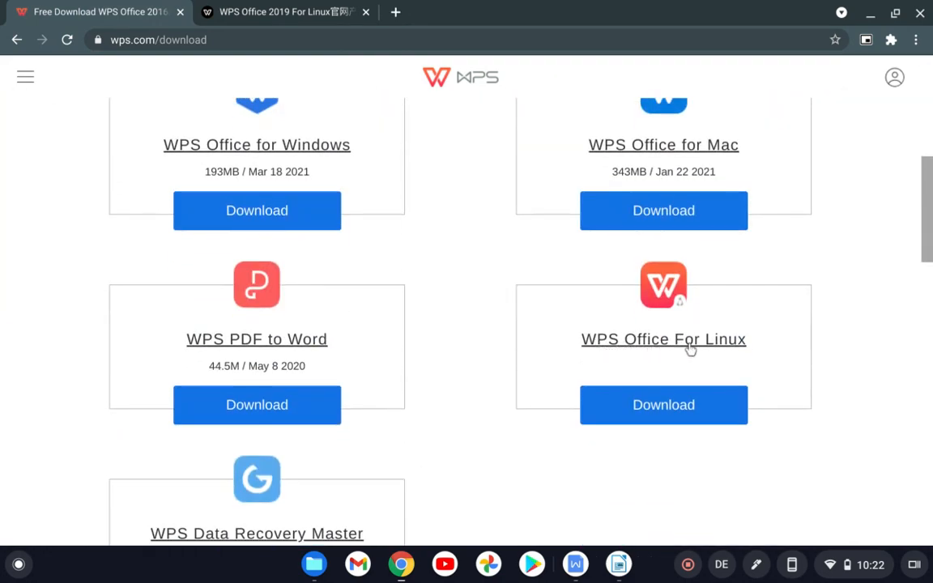
{"action": "left_click", "coordinate": [662, 404]}
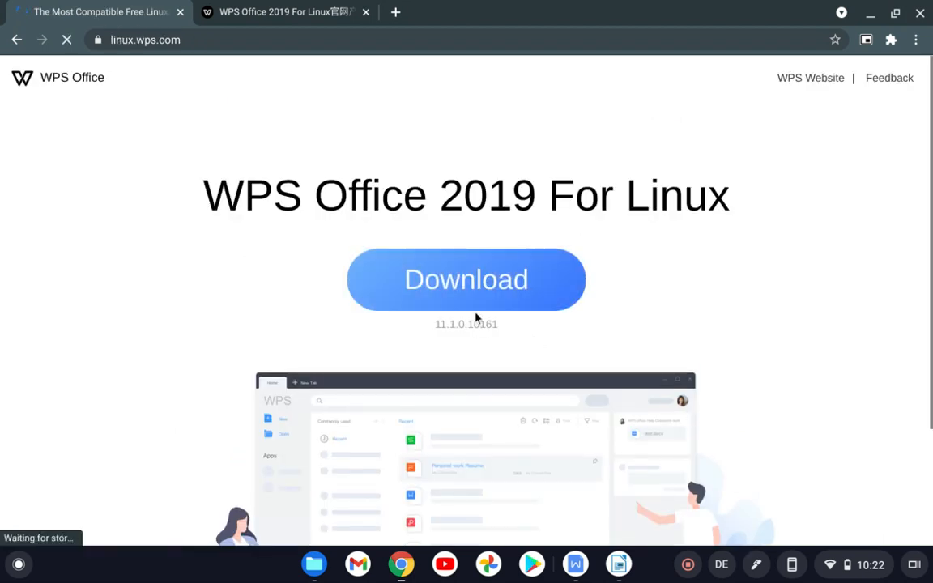
{"action": "left_click", "coordinate": [467, 278]}
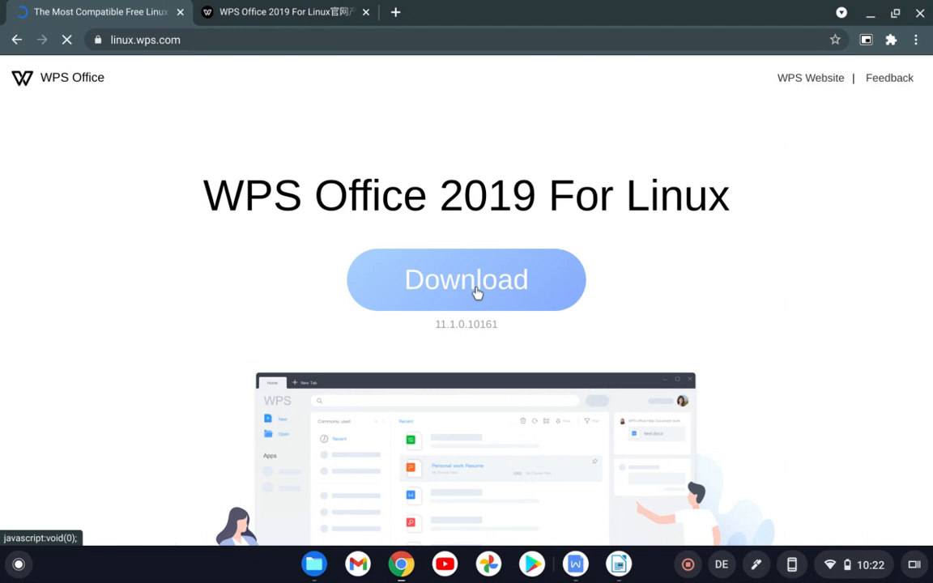
{"action": "left_click", "coordinate": [467, 279]}
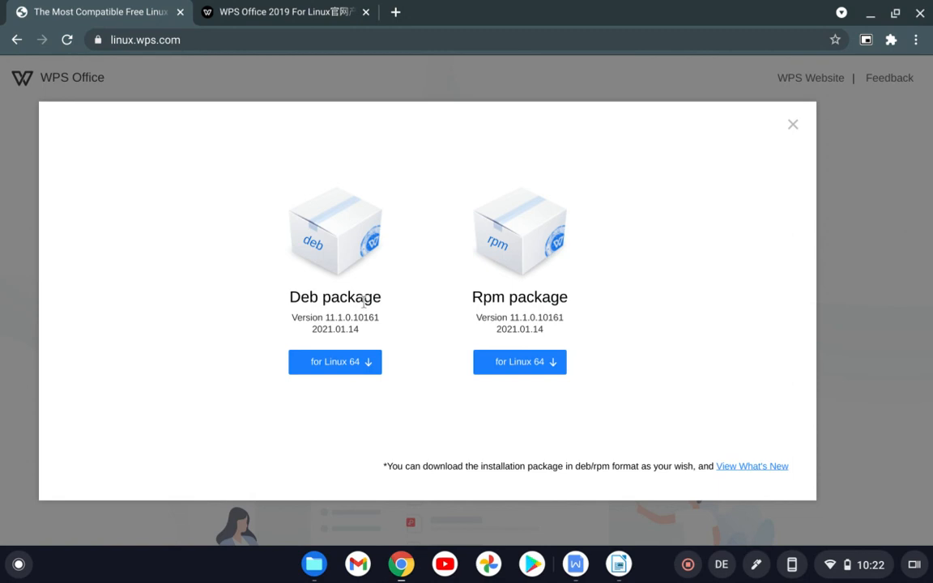
{"action": "left_click", "coordinate": [333, 361]}
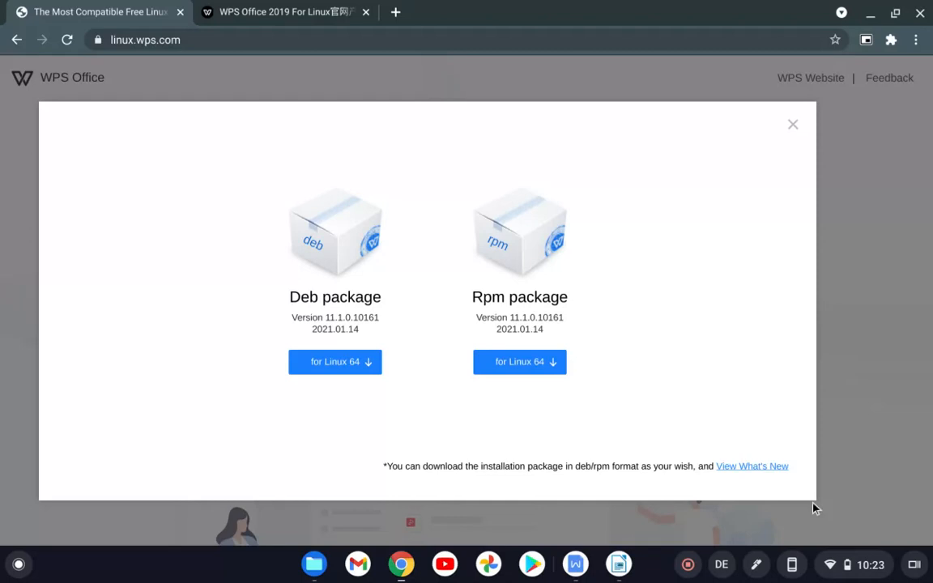
{"action": "mouse_move", "coordinate": [612, 469]}
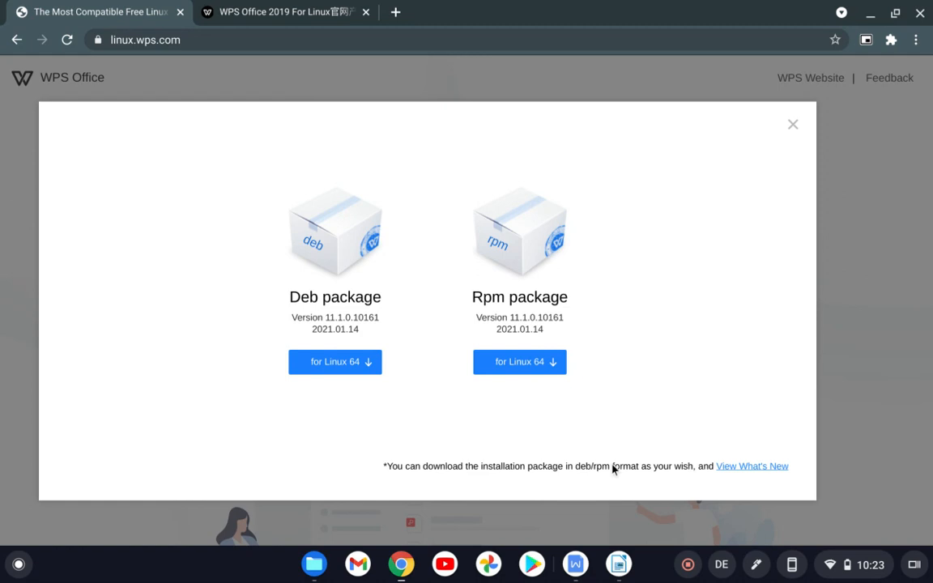
{"action": "left_click", "coordinate": [334, 361]}
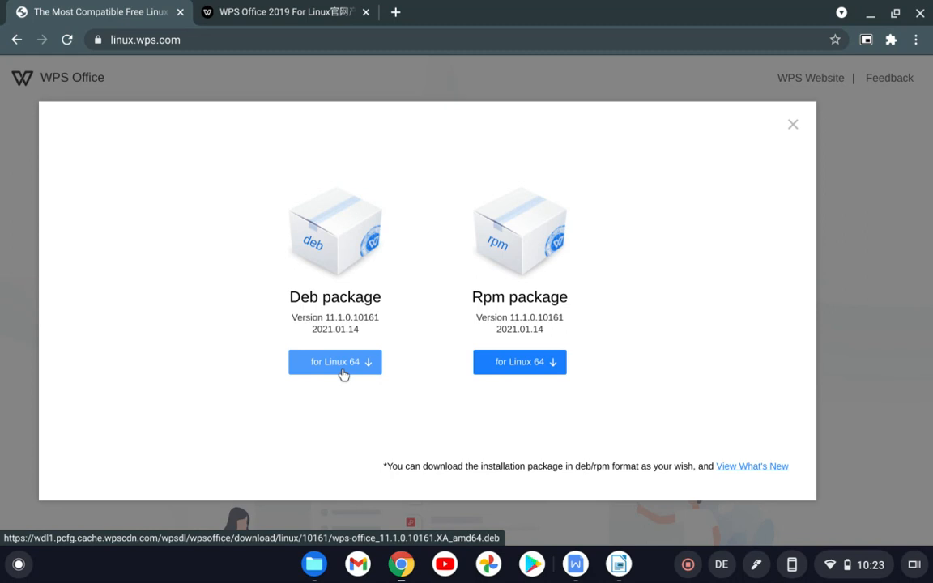
{"action": "mouse_move", "coordinate": [745, 247]}
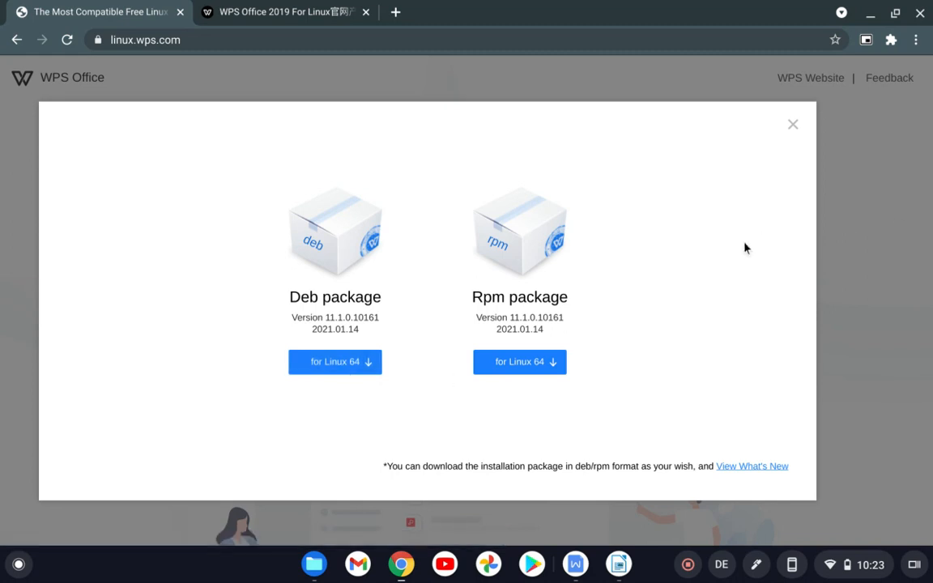
{"action": "mouse_move", "coordinate": [204, 264]}
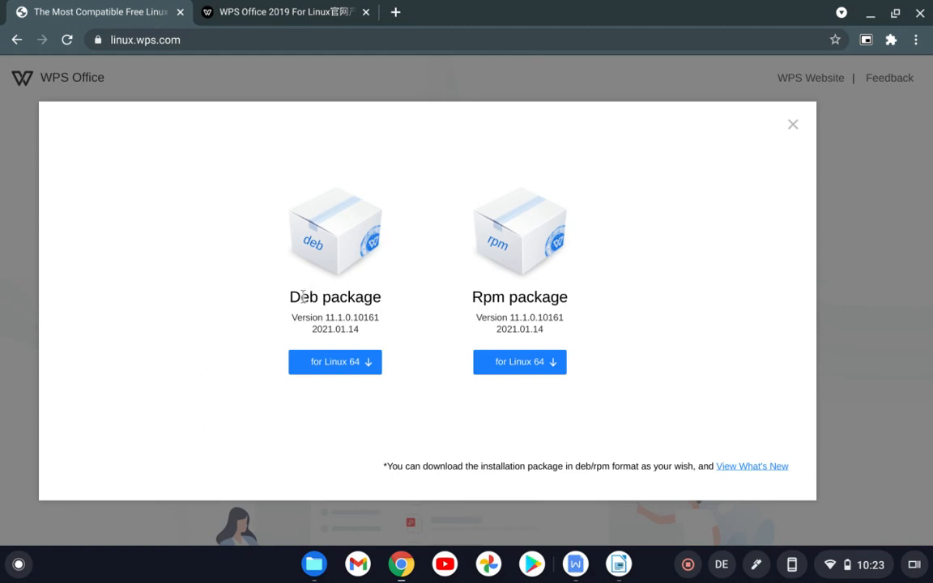
{"action": "left_click", "coordinate": [792, 123]}
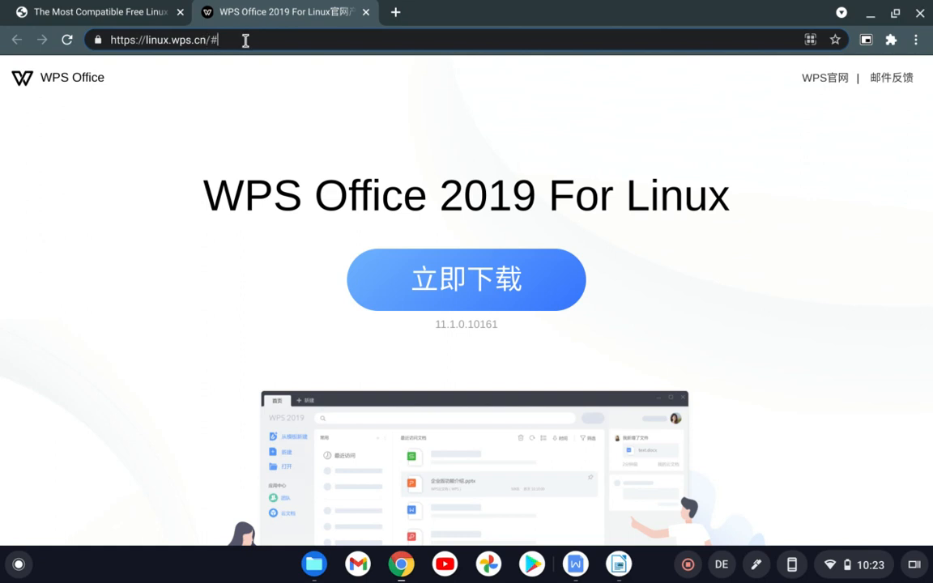
{"action": "mouse_move", "coordinate": [226, 172]}
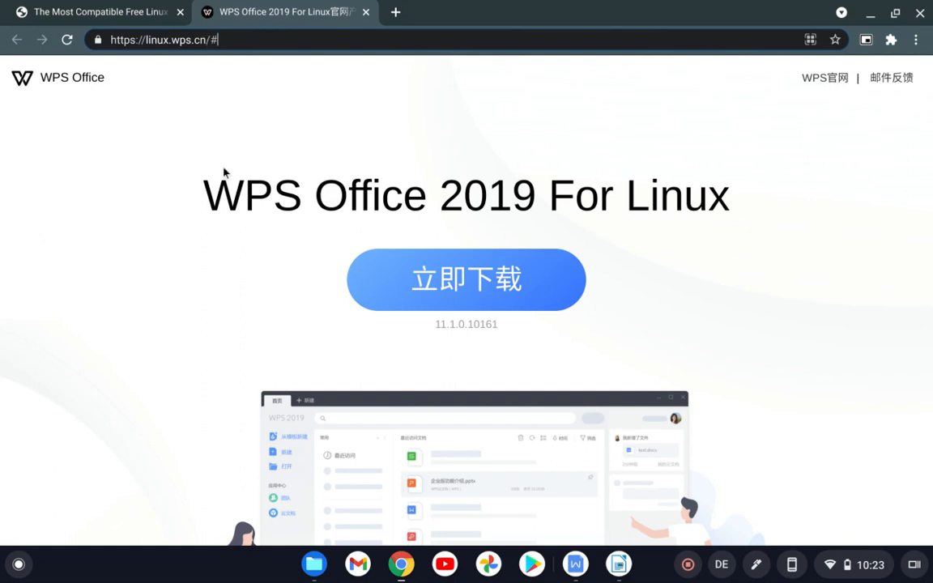
{"action": "mouse_move", "coordinate": [444, 301]}
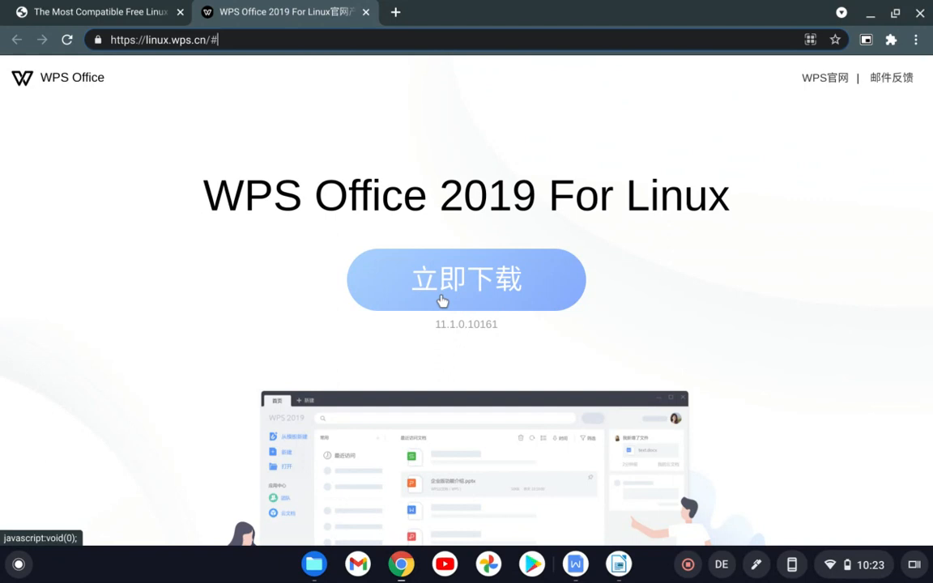
Step: On linux.wps.cn start downloading the 64-bit Deb package For ARM (277 MB)
{"action": "left_click", "coordinate": [466, 278]}
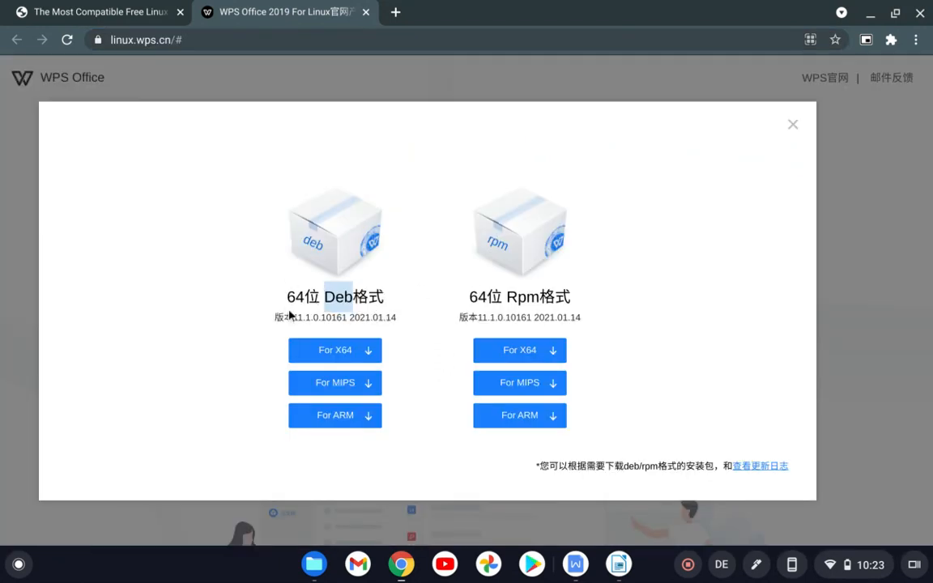
{"action": "mouse_move", "coordinate": [323, 413]}
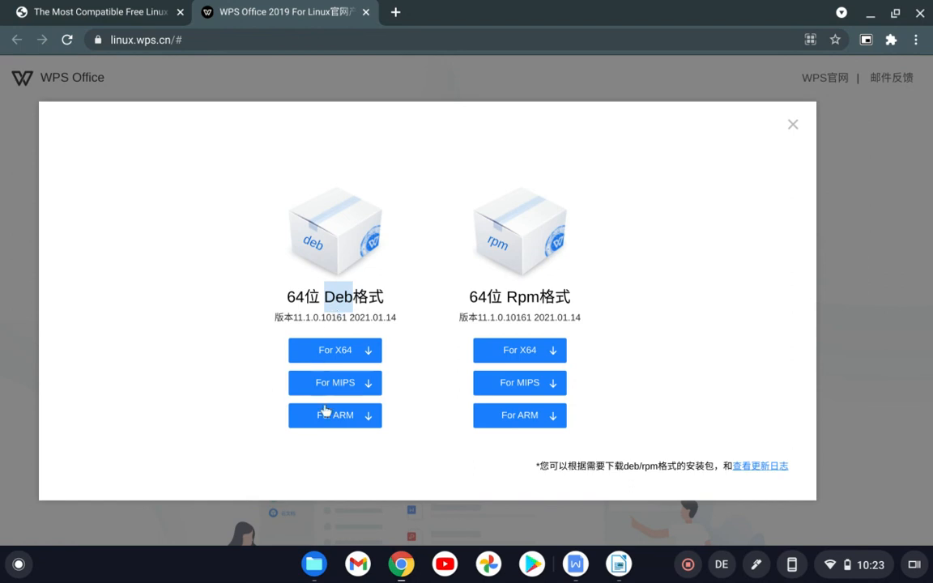
{"action": "left_click", "coordinate": [334, 349]}
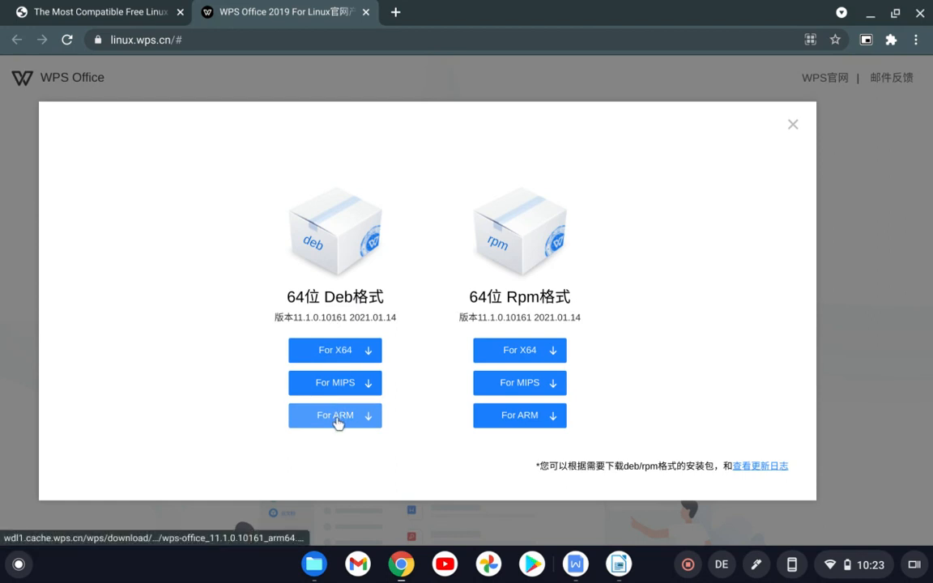
{"action": "left_click", "coordinate": [333, 414]}
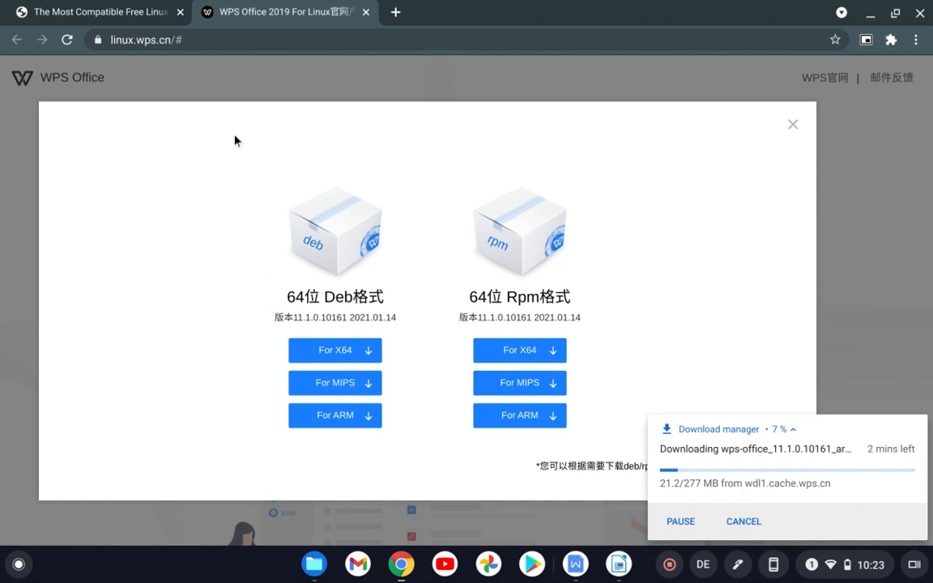
{"action": "mouse_move", "coordinate": [876, 447]}
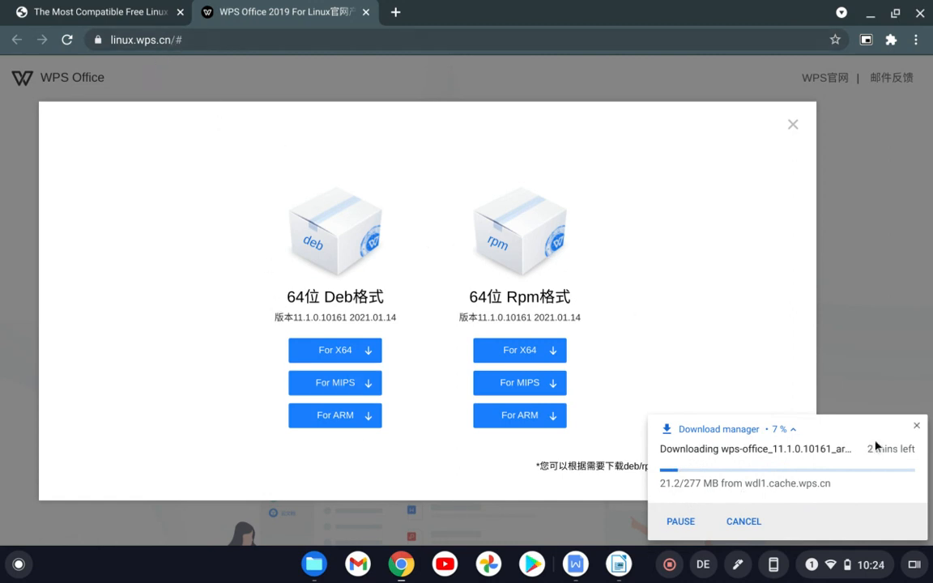
{"action": "mouse_move", "coordinate": [796, 476]}
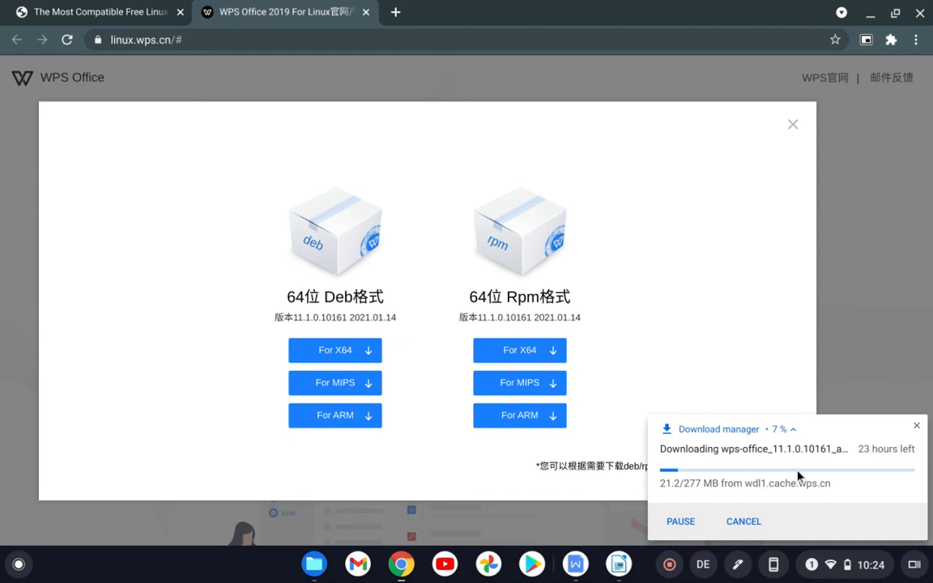
{"action": "mouse_move", "coordinate": [738, 499]}
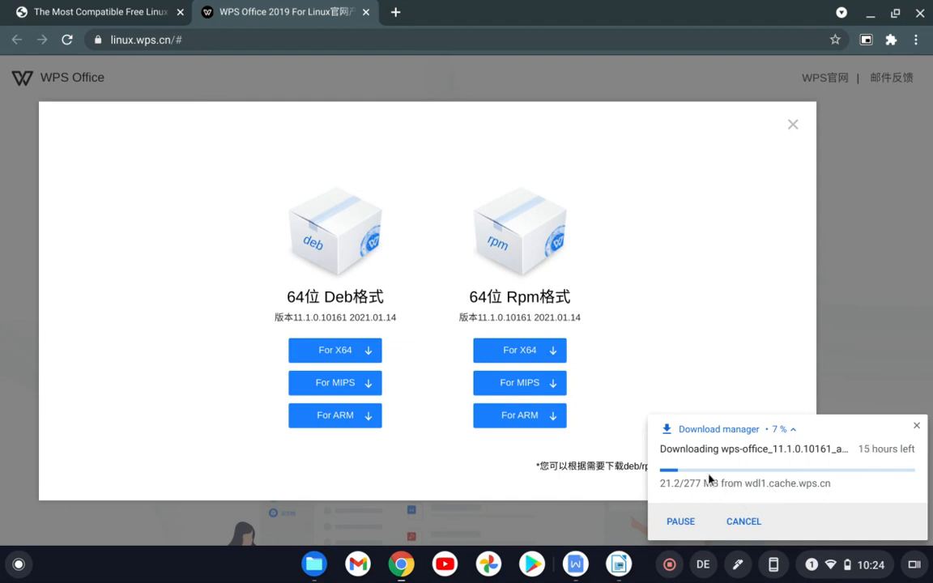
Step: Show the downloaded wps-office ARM64 Deb package in the Downloads folder of the Files app
{"action": "left_click", "coordinate": [792, 123]}
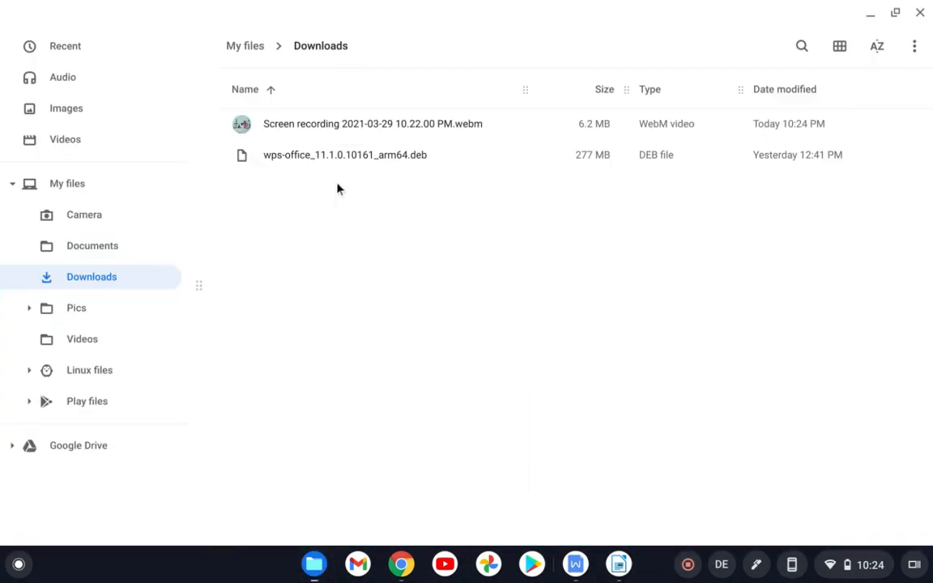
{"action": "left_click", "coordinate": [344, 155]}
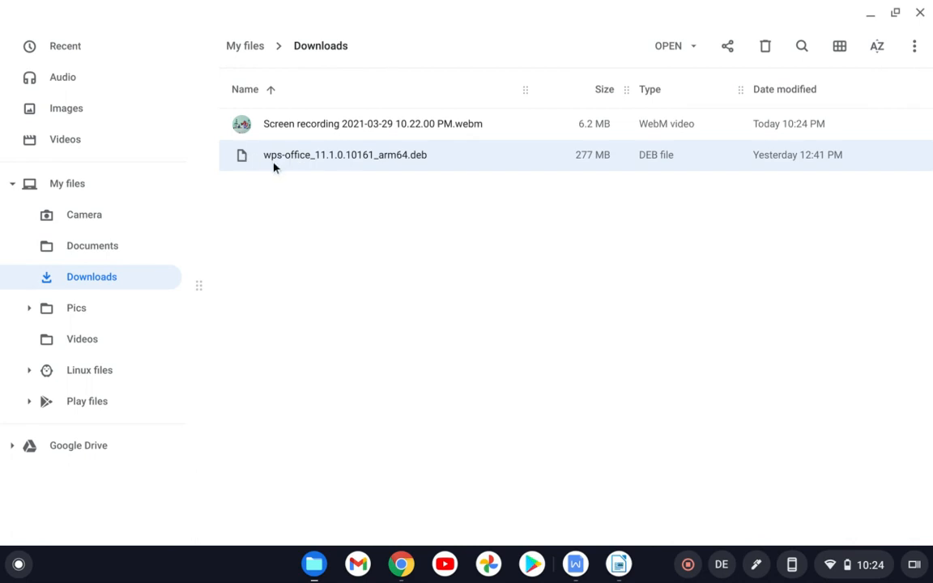
{"action": "mouse_move", "coordinate": [421, 165]}
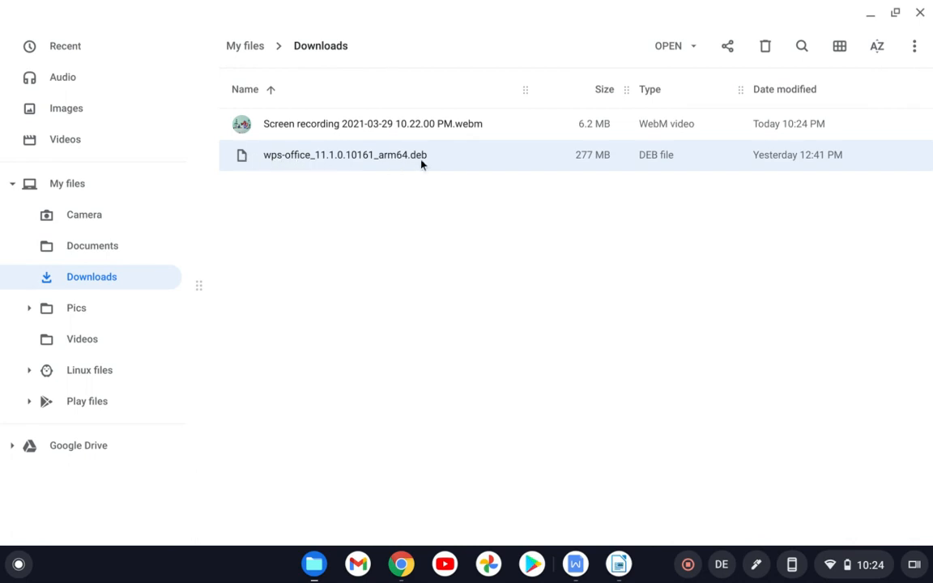
{"action": "double_click", "coordinate": [343, 155]}
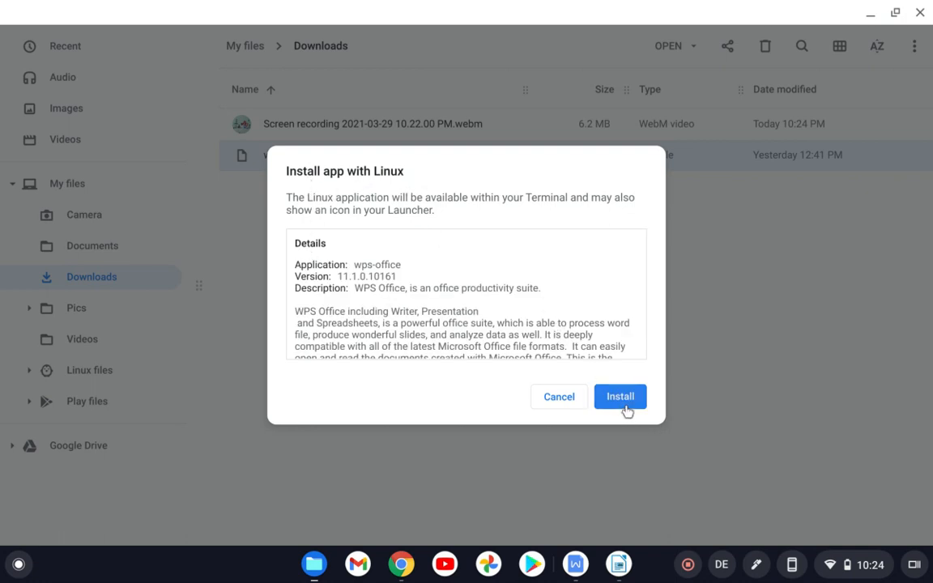
{"action": "mouse_move", "coordinate": [583, 447]}
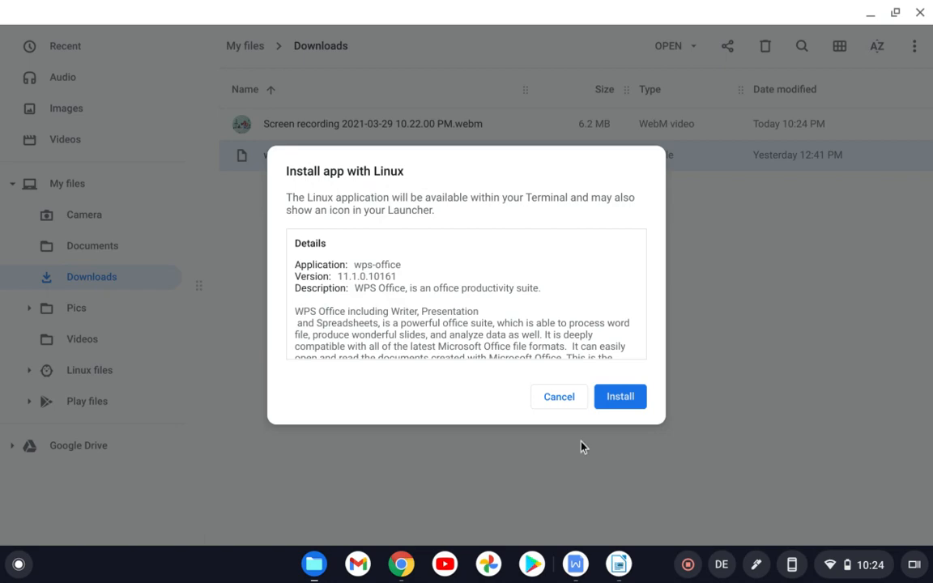
{"action": "left_click", "coordinate": [557, 395]}
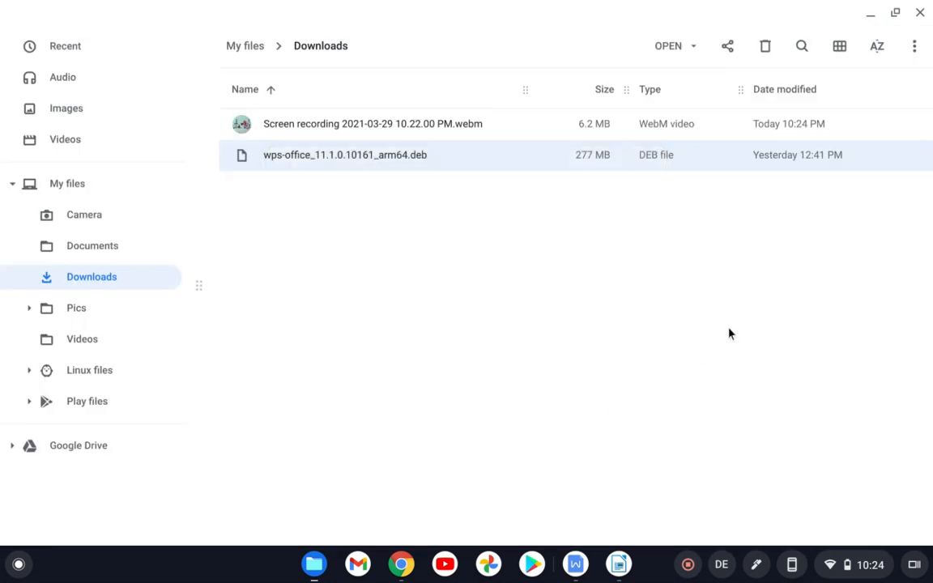
{"action": "left_click", "coordinate": [920, 13]}
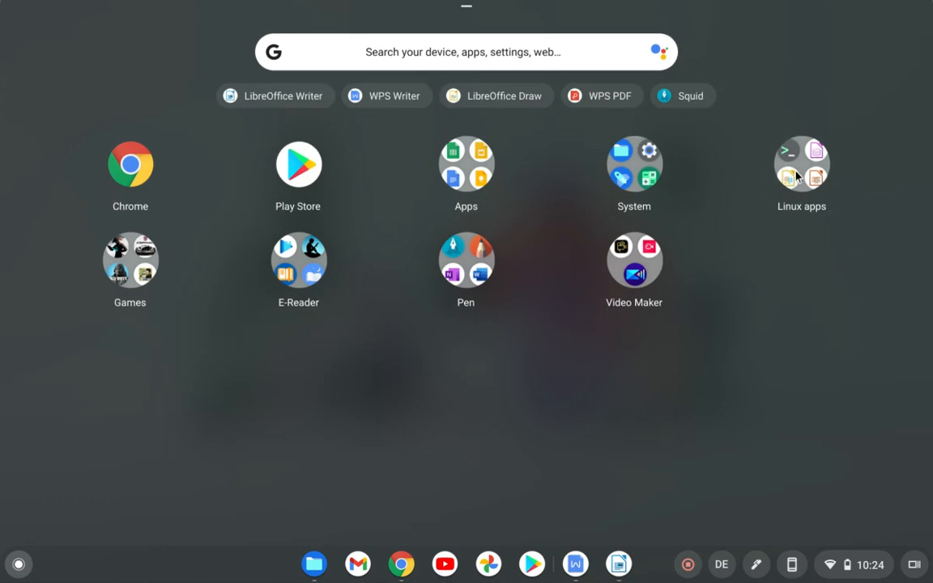
Step: Expand the Linux apps folder listing WPS Writer, WPS PDF, WPS 2019 and other WPS apps
{"action": "left_click", "coordinate": [799, 164]}
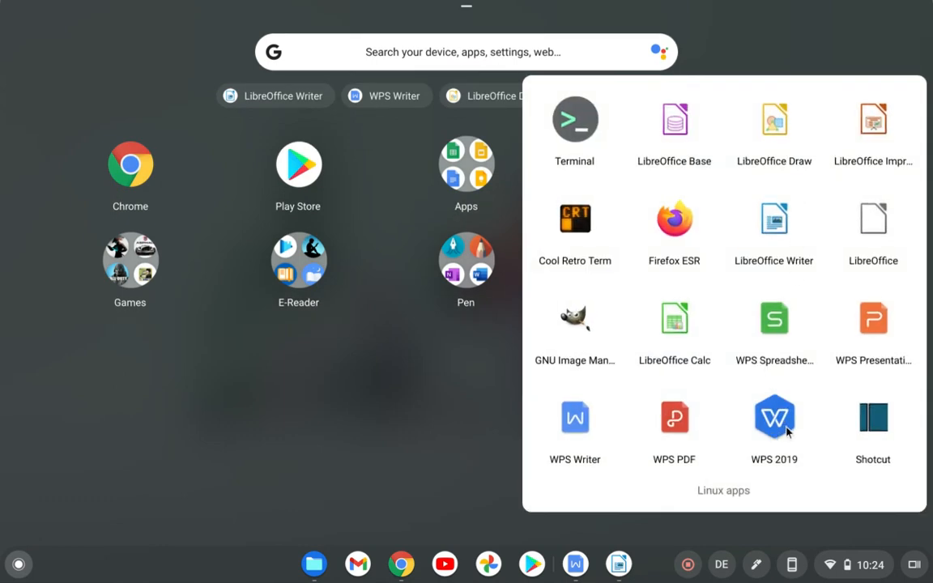
{"action": "mouse_move", "coordinate": [673, 424]}
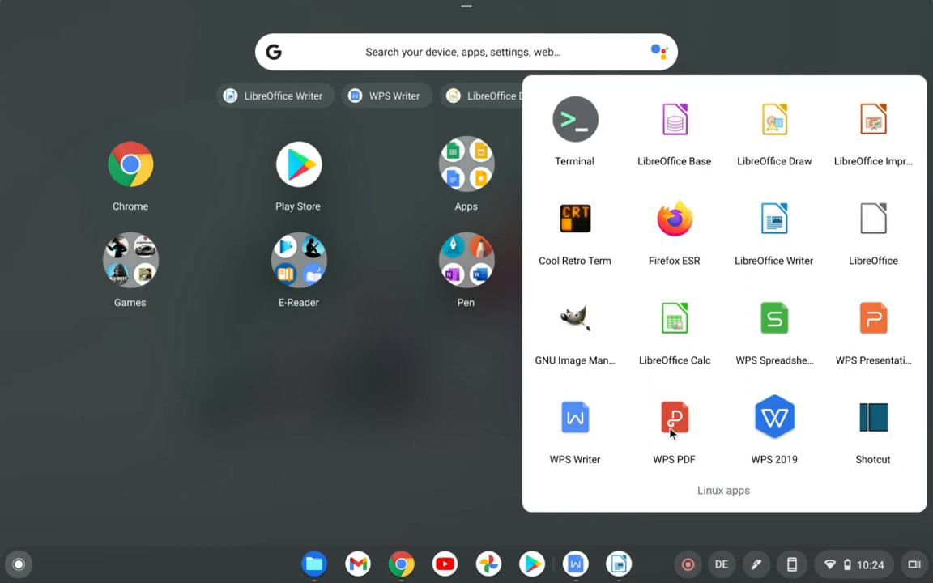
{"action": "mouse_move", "coordinate": [860, 359]}
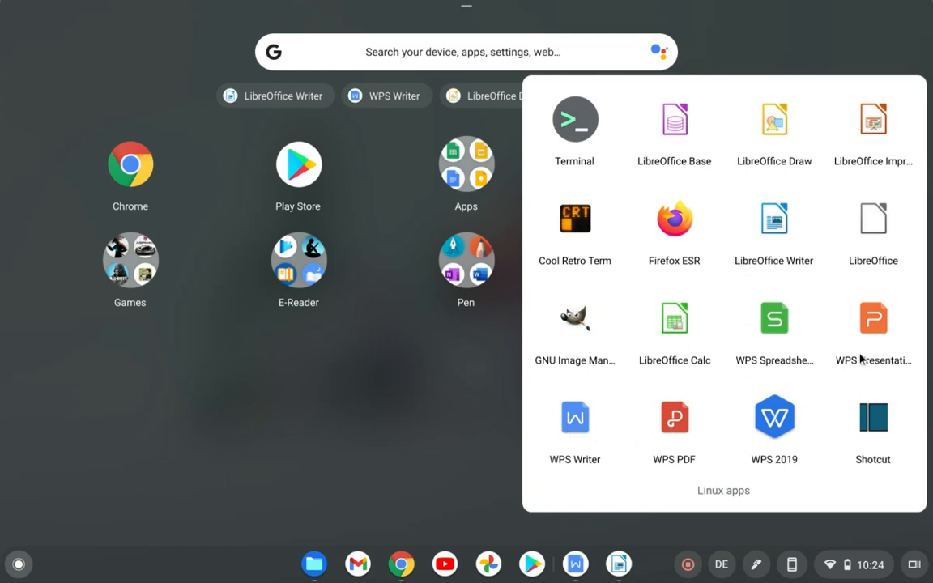
{"action": "mouse_move", "coordinate": [765, 379]}
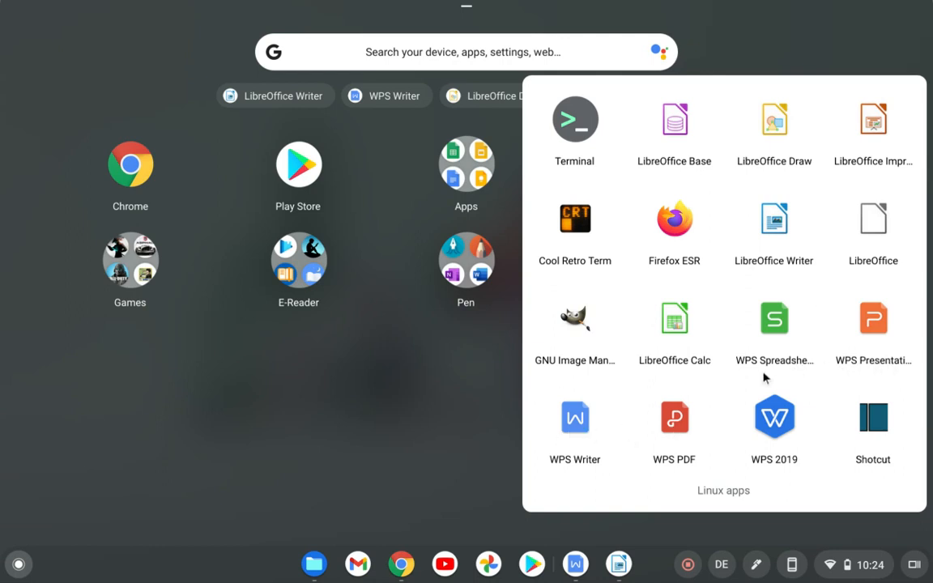
{"action": "mouse_move", "coordinate": [699, 375]}
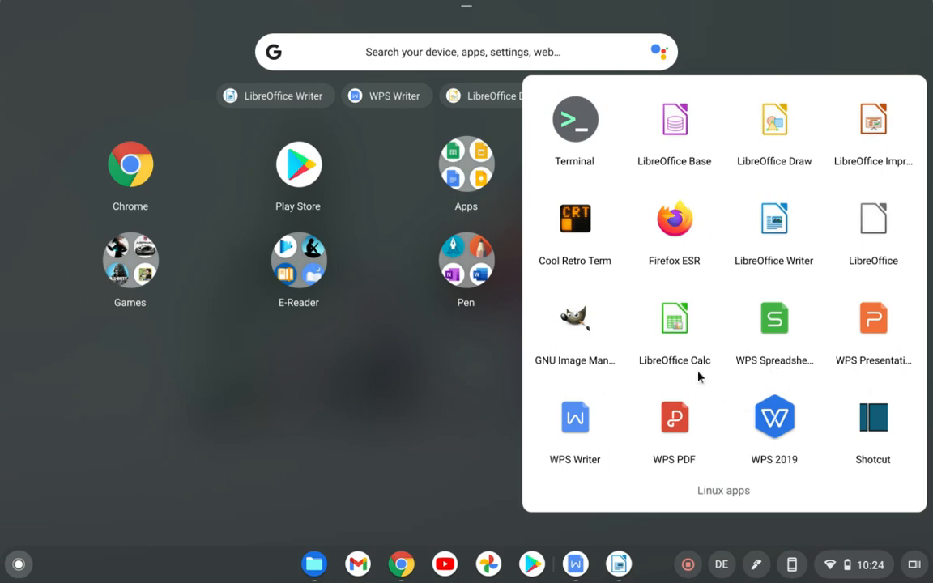
{"action": "mouse_move", "coordinate": [881, 479]}
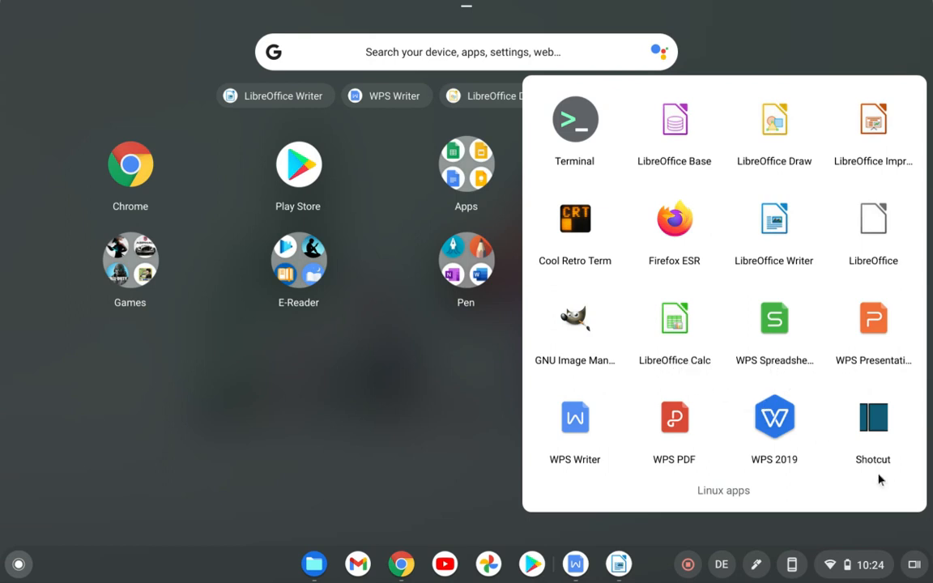
{"action": "mouse_move", "coordinate": [703, 401]}
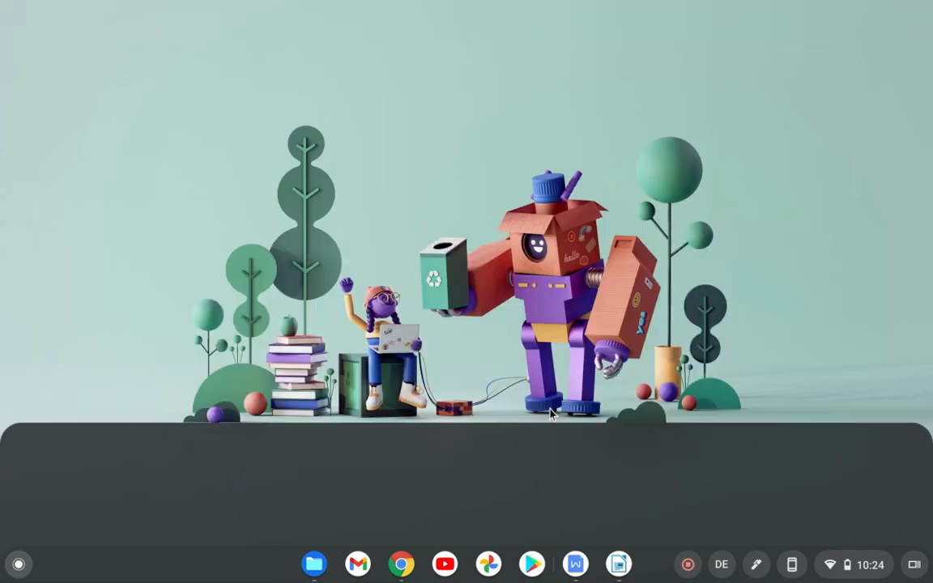
{"action": "mouse_move", "coordinate": [574, 563]}
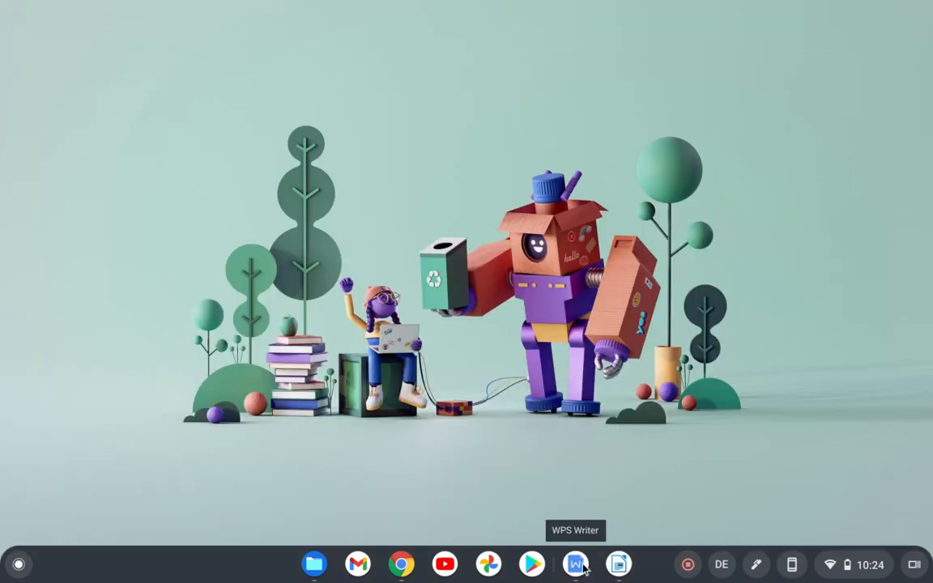
{"action": "mouse_move", "coordinate": [618, 564]}
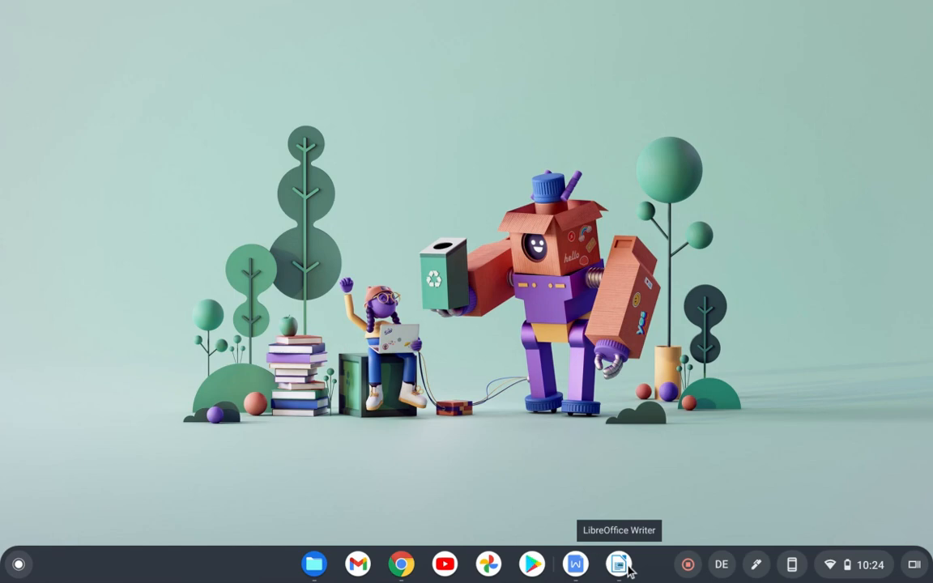
Step: Launch WPS Writer with blank Document2 and review the Insert, References and Home ribbons
{"action": "left_click", "coordinate": [618, 563]}
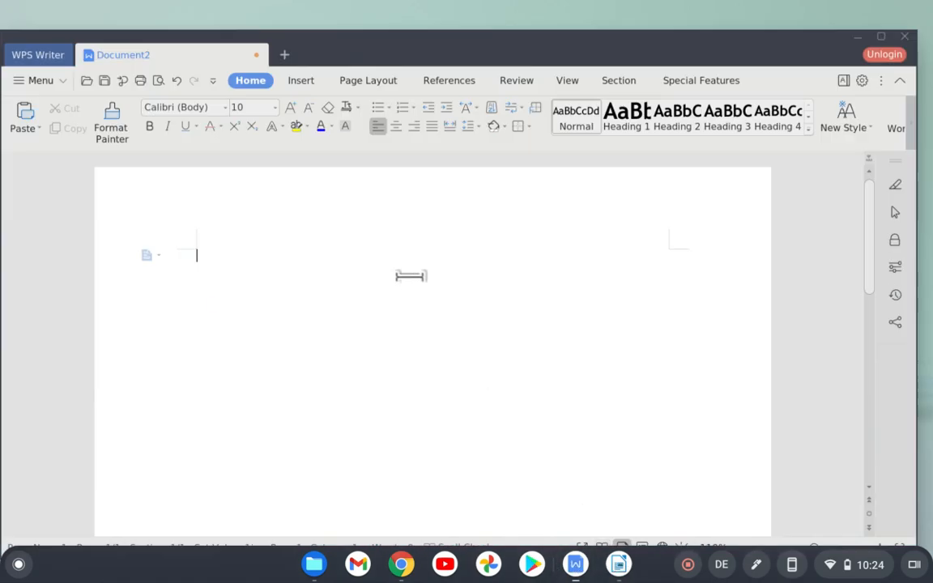
{"action": "mouse_move", "coordinate": [594, 243]}
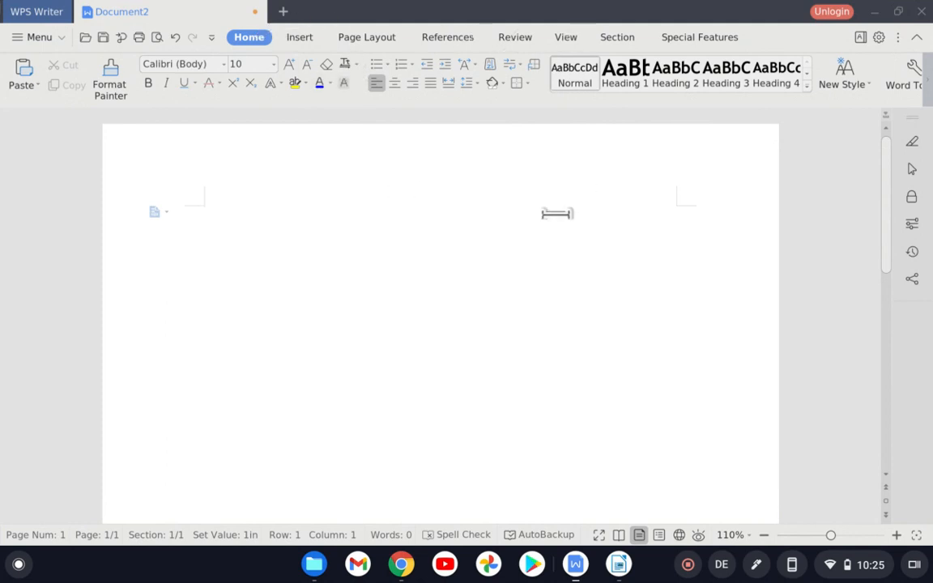
{"action": "left_click", "coordinate": [298, 36]}
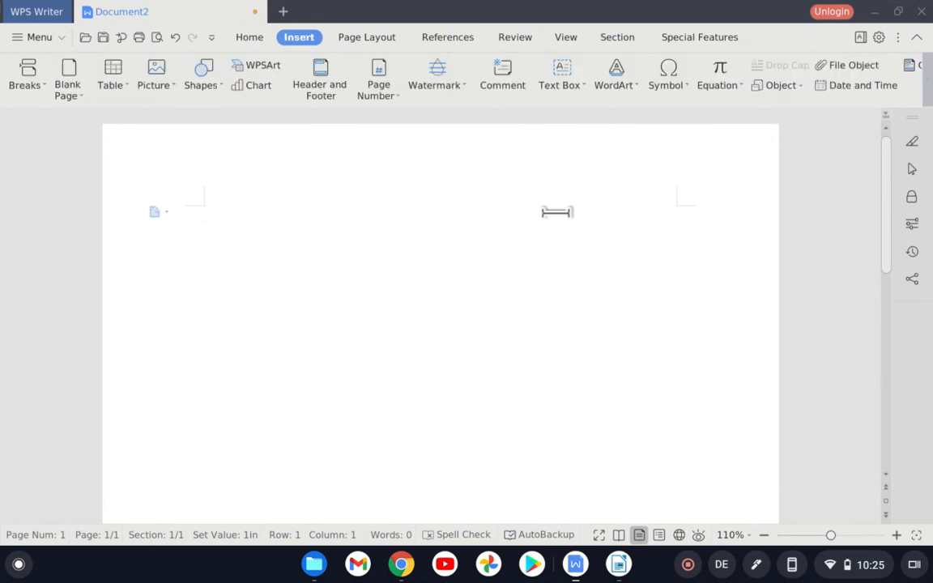
{"action": "left_click", "coordinate": [447, 36]}
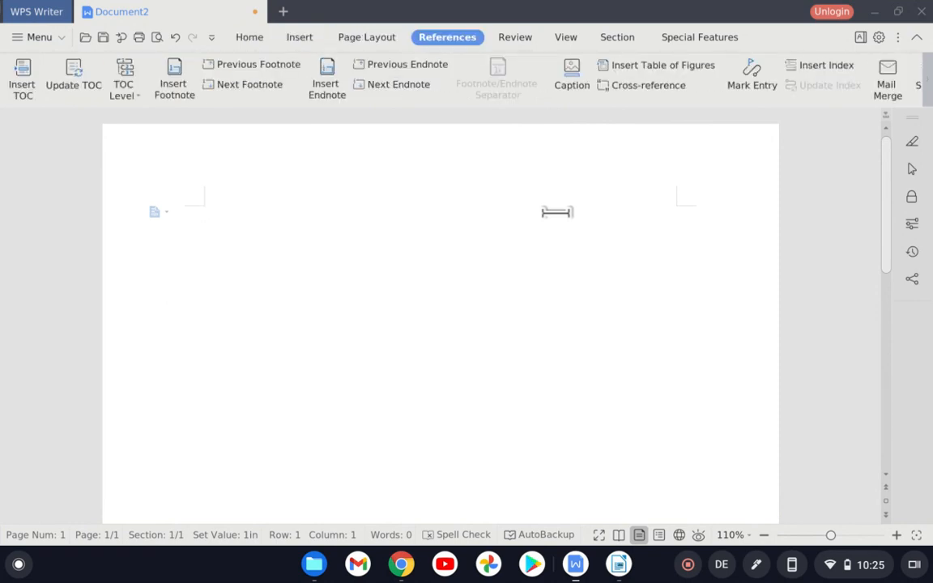
{"action": "left_click", "coordinate": [249, 36]}
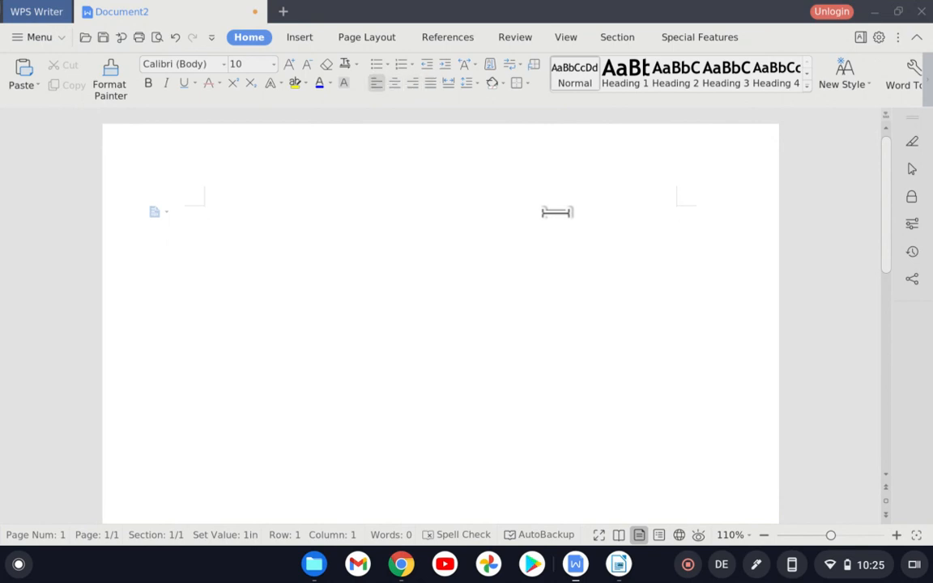
Step: Enter the sentence 'This is a test' into the blank document
{"action": "type", "text": "This is"}
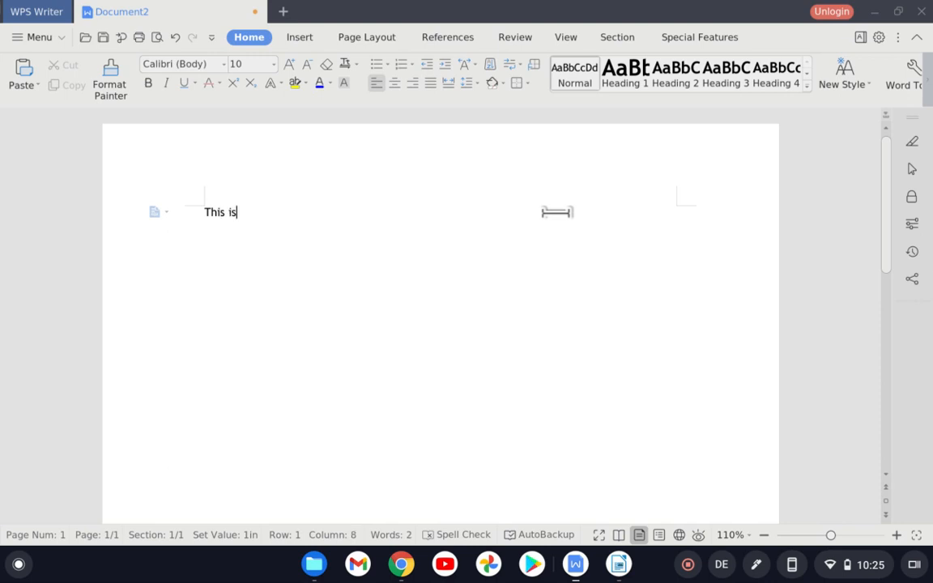
{"action": "type", "text": "a test"}
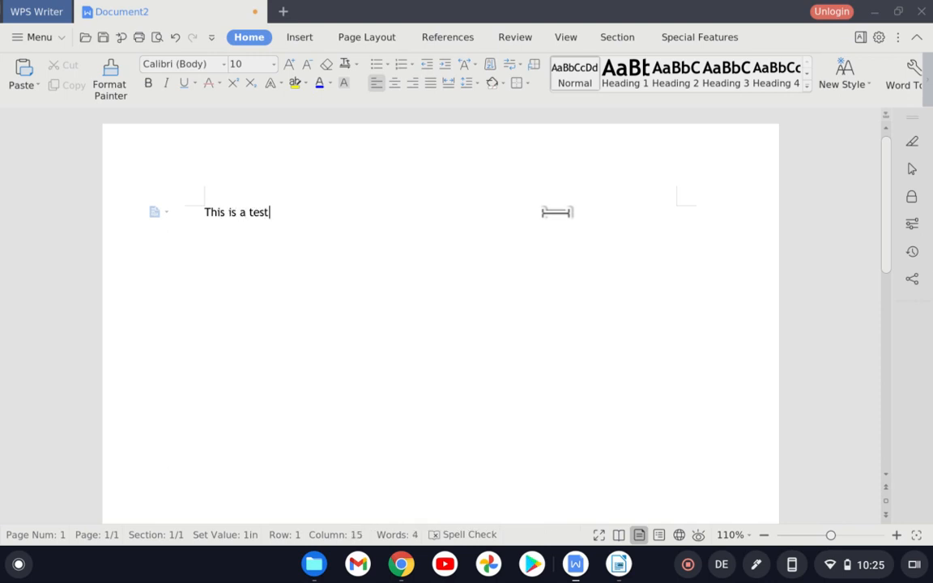
{"action": "mouse_move", "coordinate": [460, 230]}
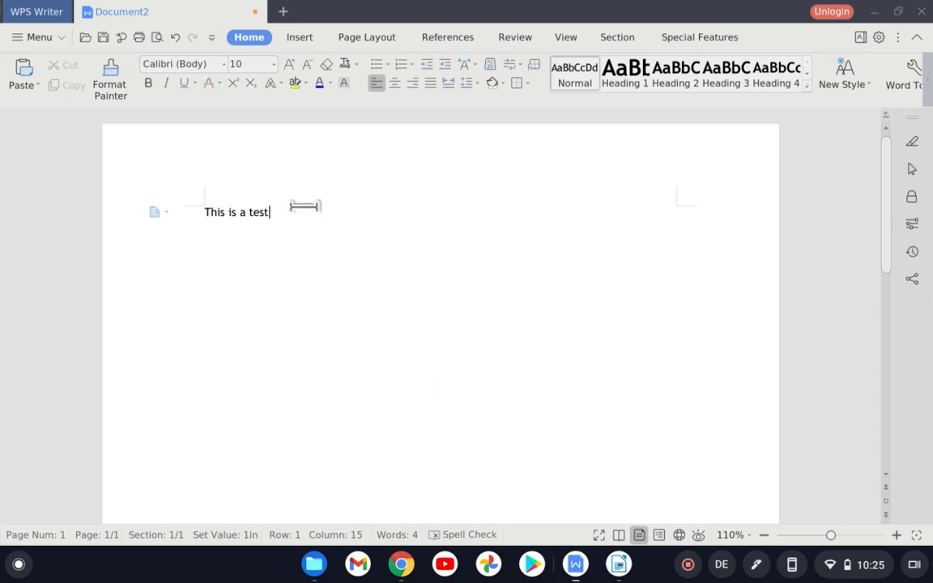
{"action": "mouse_move", "coordinate": [457, 226]}
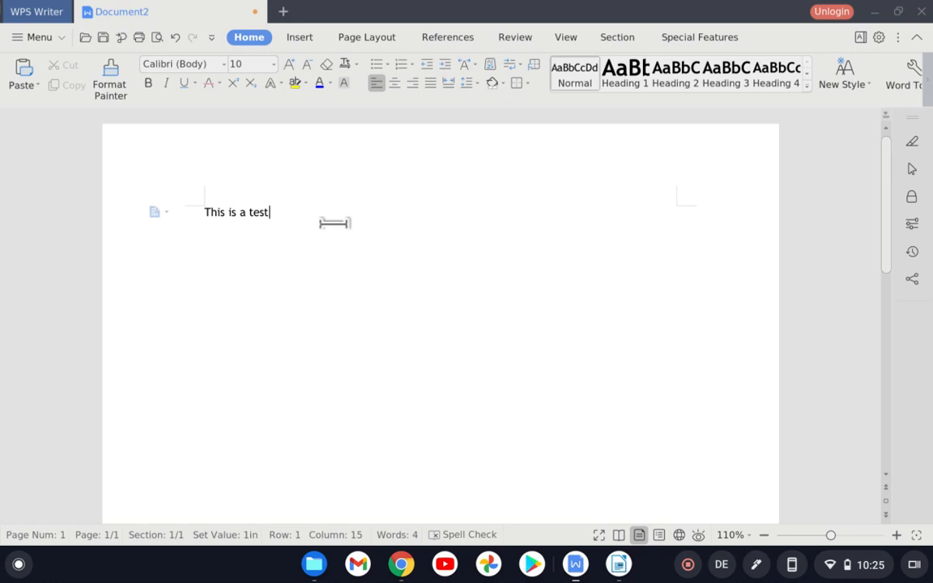
{"action": "mouse_move", "coordinate": [450, 266]}
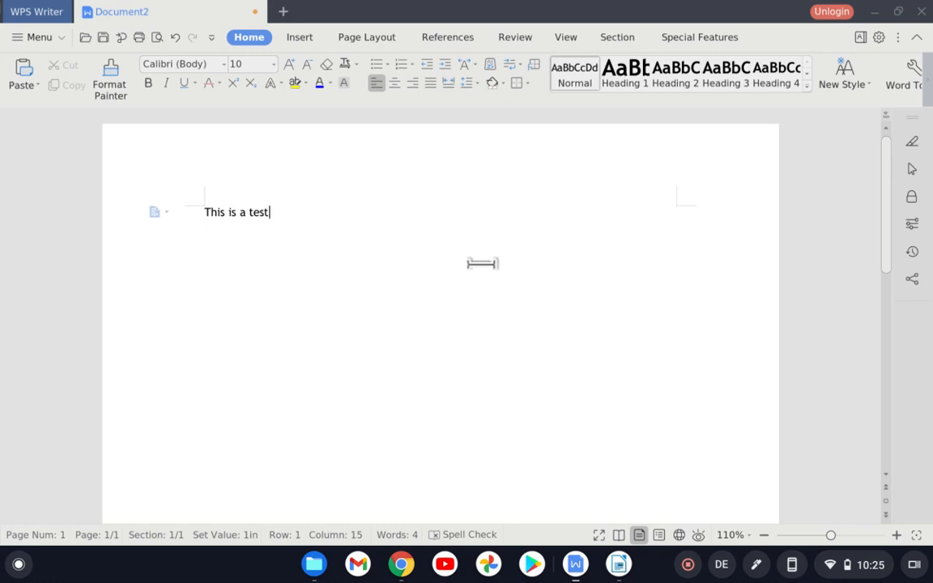
{"action": "mouse_move", "coordinate": [389, 203]}
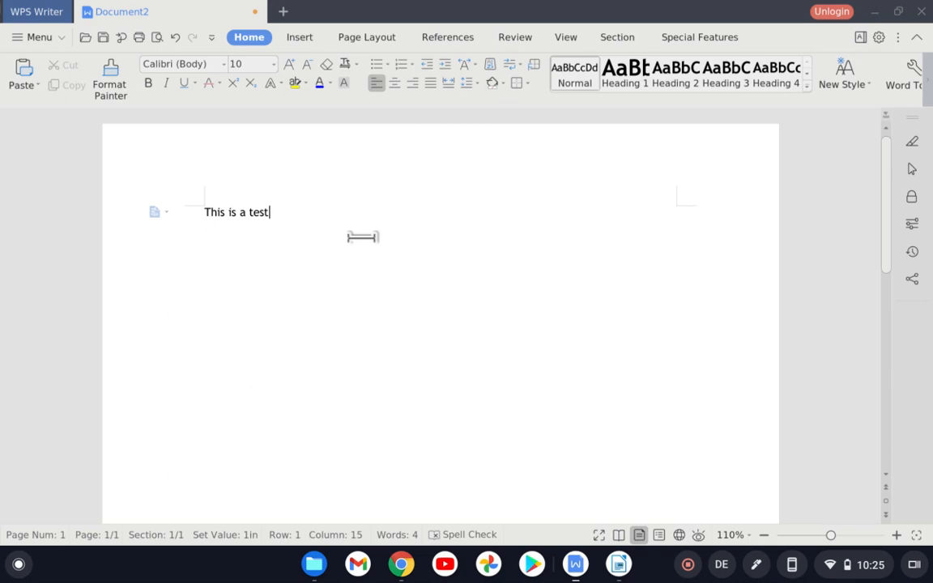
{"action": "mouse_move", "coordinate": [376, 223]}
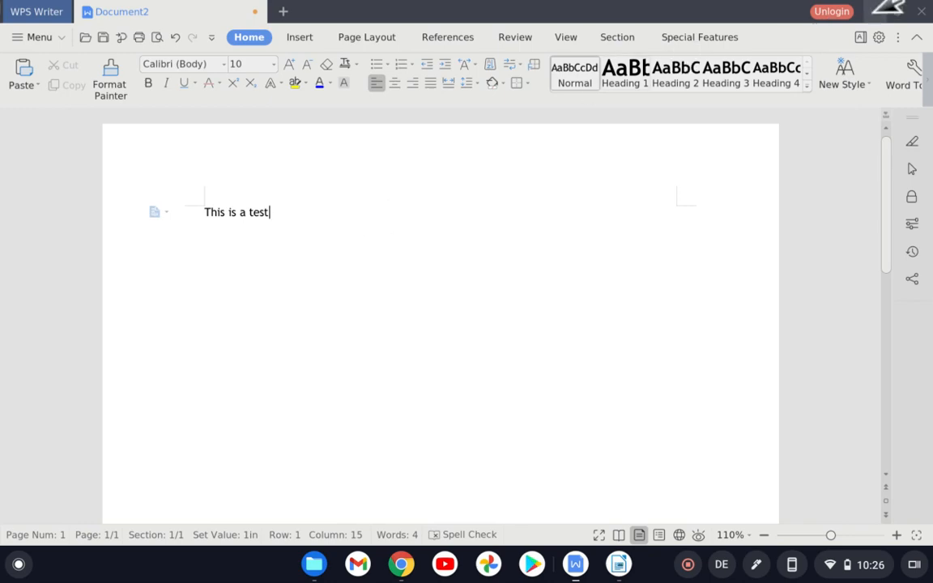
{"action": "left_click", "coordinate": [576, 563]}
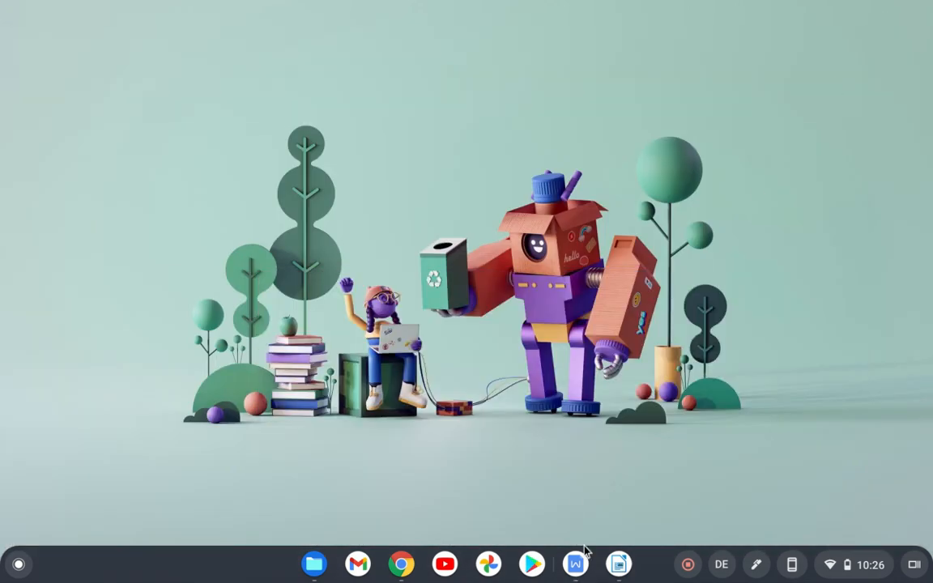
{"action": "left_click", "coordinate": [574, 563]}
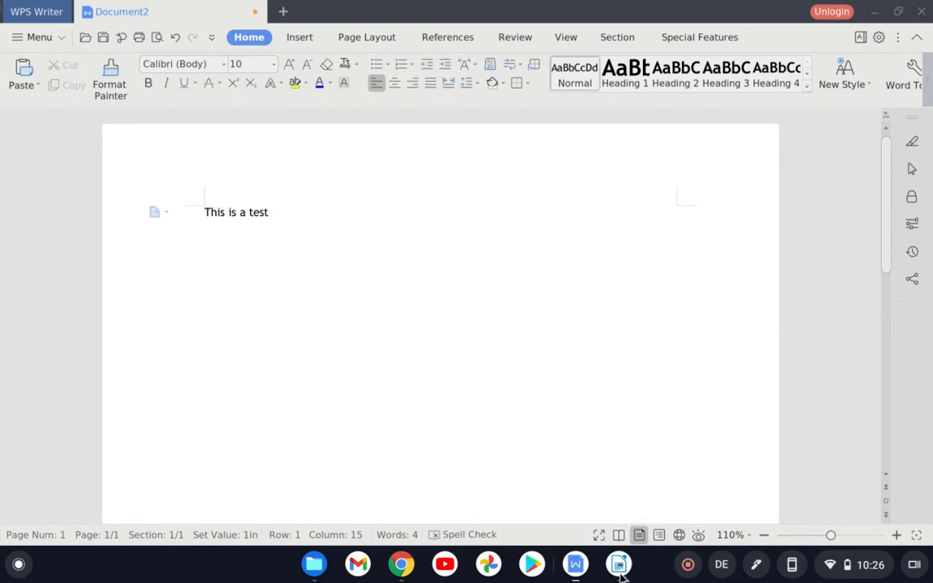
{"action": "left_click", "coordinate": [618, 564]}
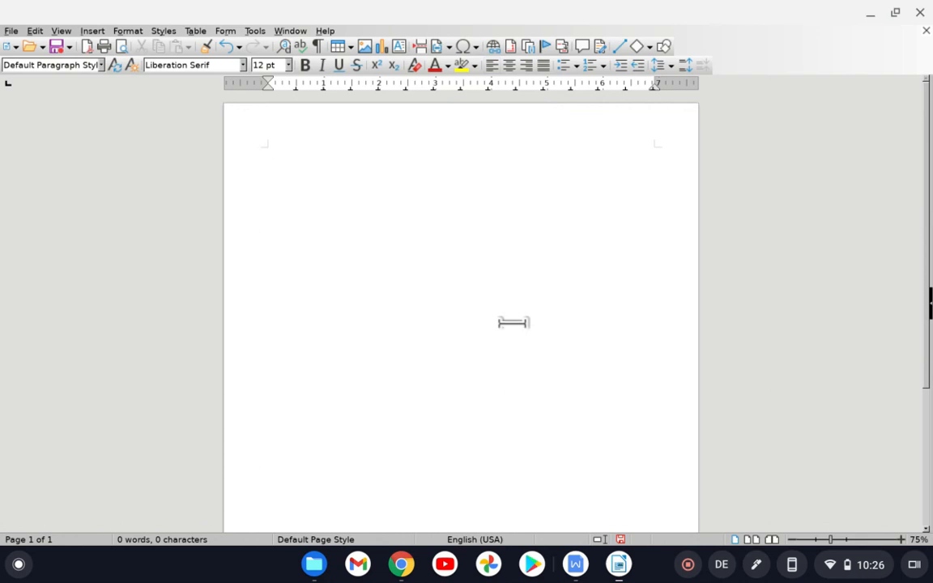
{"action": "mouse_move", "coordinate": [349, 206]}
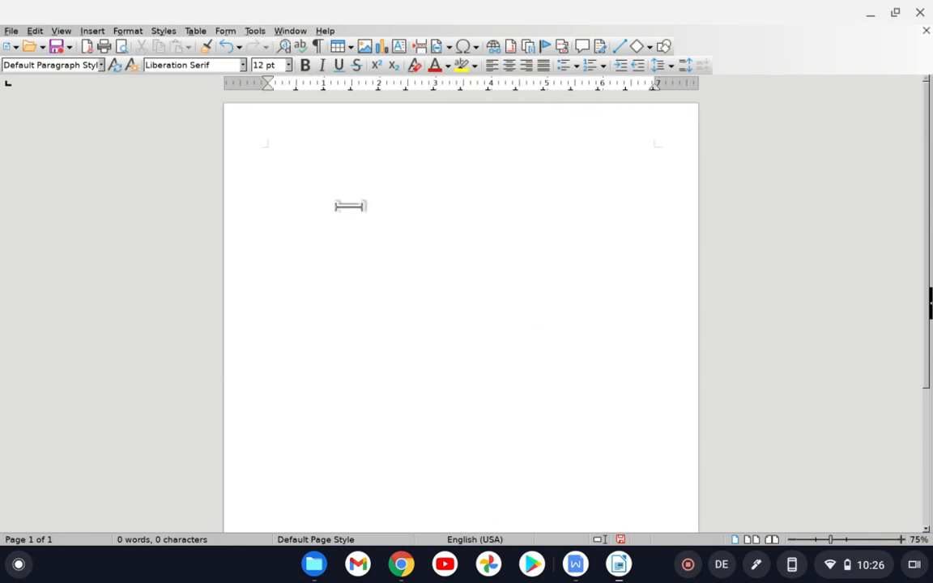
{"action": "mouse_move", "coordinate": [421, 223]}
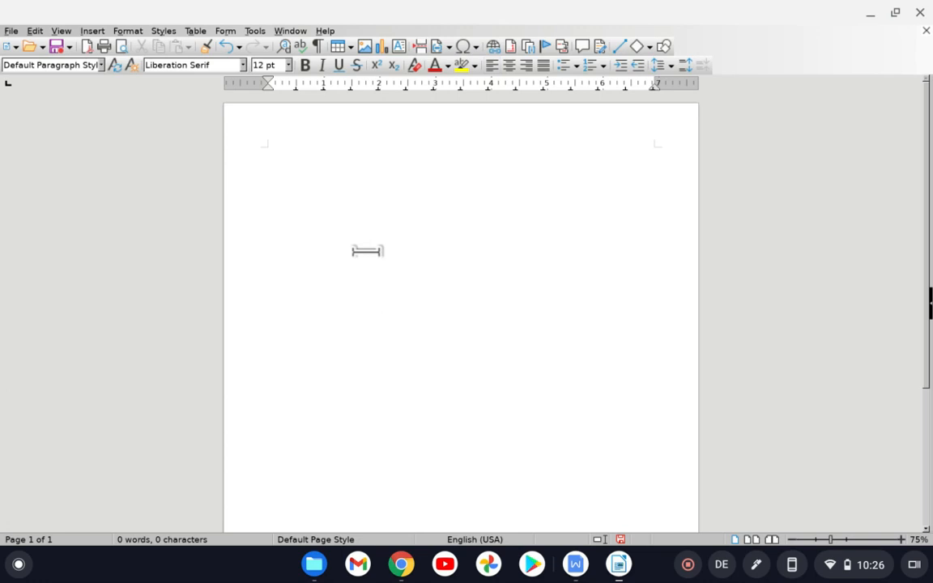
{"action": "mouse_move", "coordinate": [638, 573]}
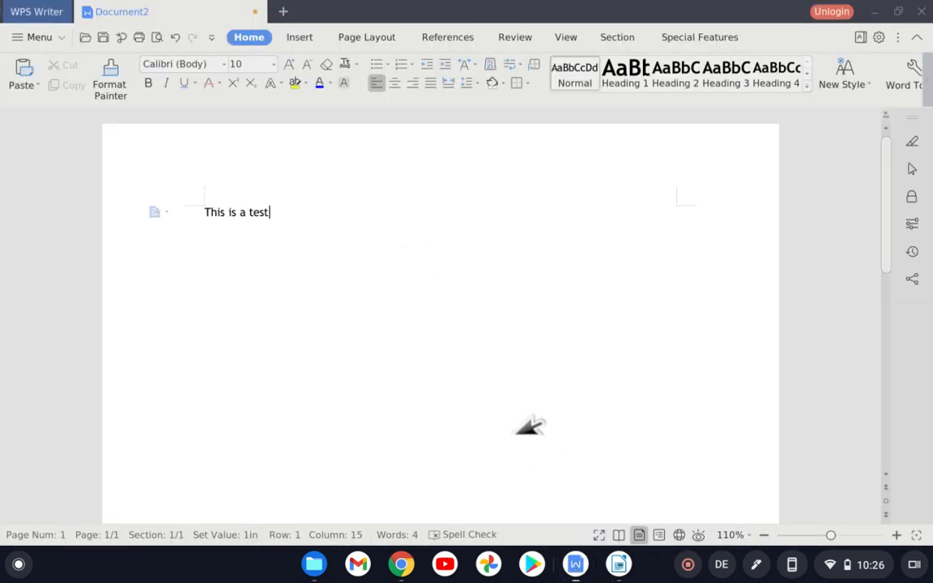
Step: Show the Insert ribbon with tables, pictures, shapes, charts and equations
{"action": "left_click", "coordinate": [298, 37]}
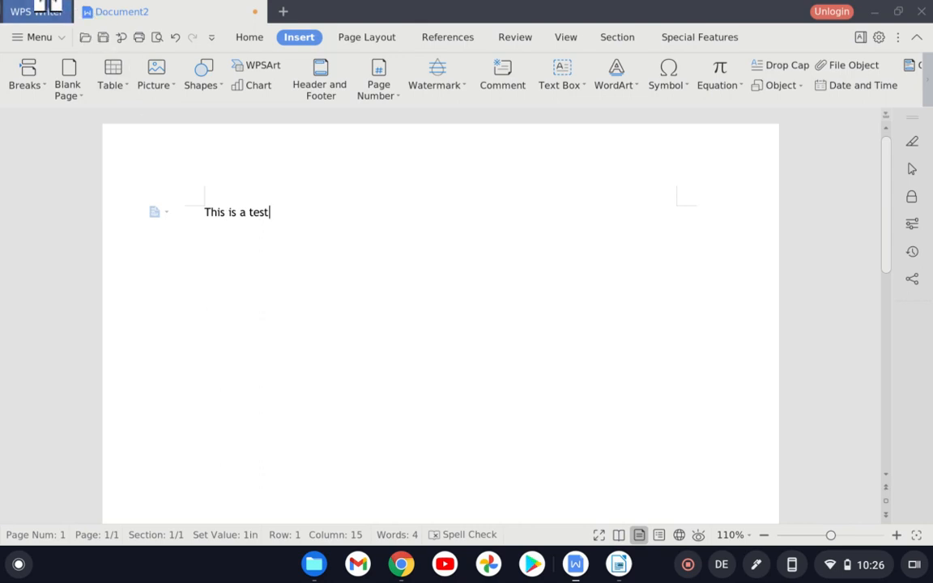
Step: Return to the WPS 2019 start page listing the recently visited Test docx file
{"action": "left_click", "coordinate": [36, 11]}
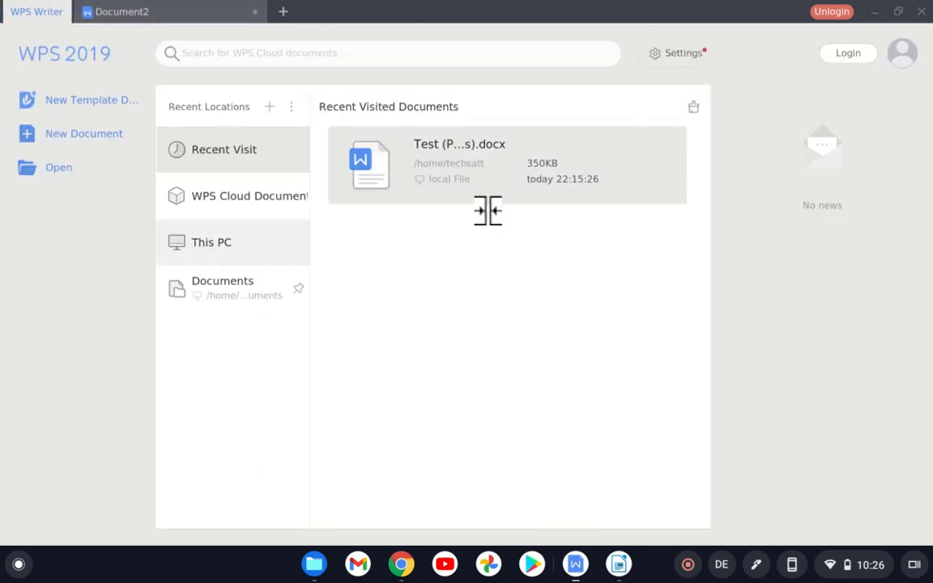
{"action": "mouse_move", "coordinate": [501, 187]}
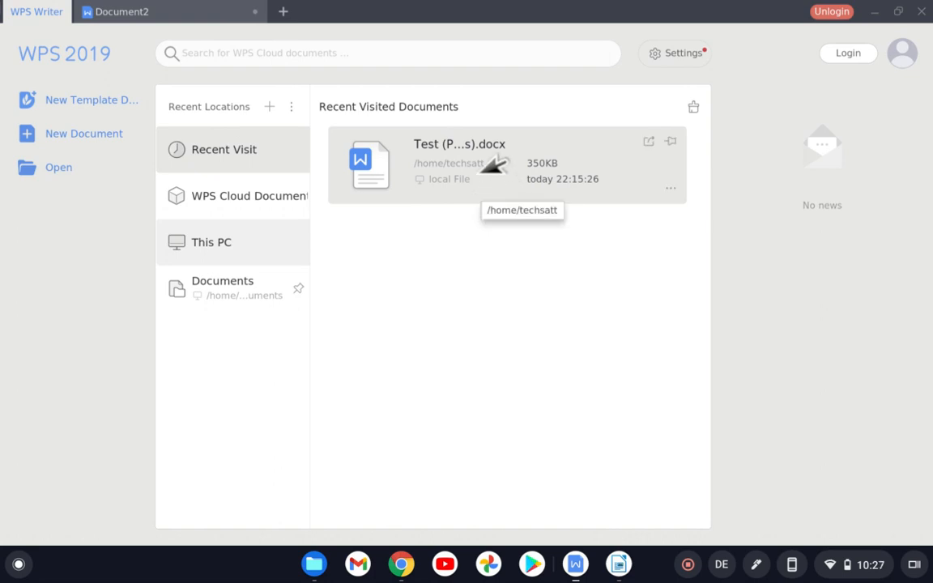
{"action": "mouse_move", "coordinate": [505, 162]}
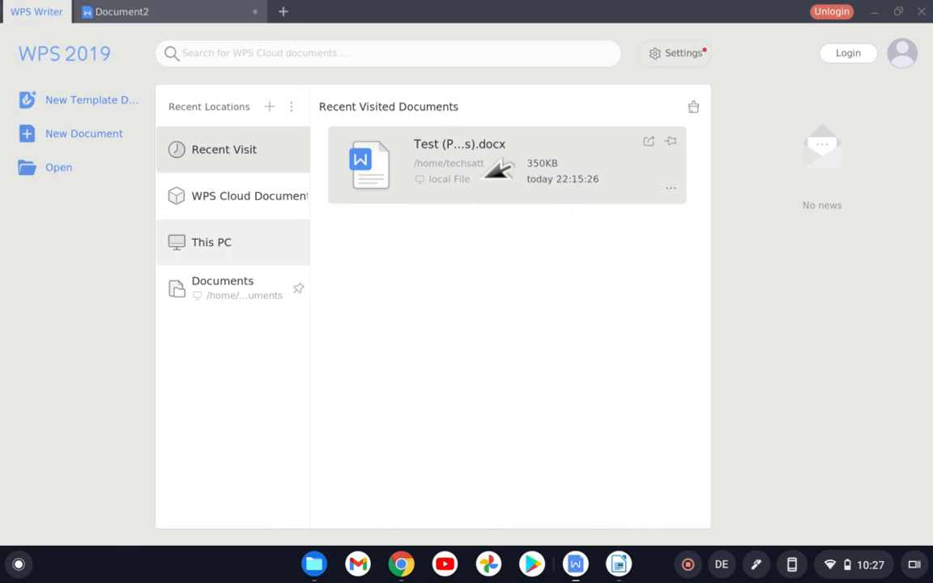
{"action": "mouse_move", "coordinate": [452, 160]}
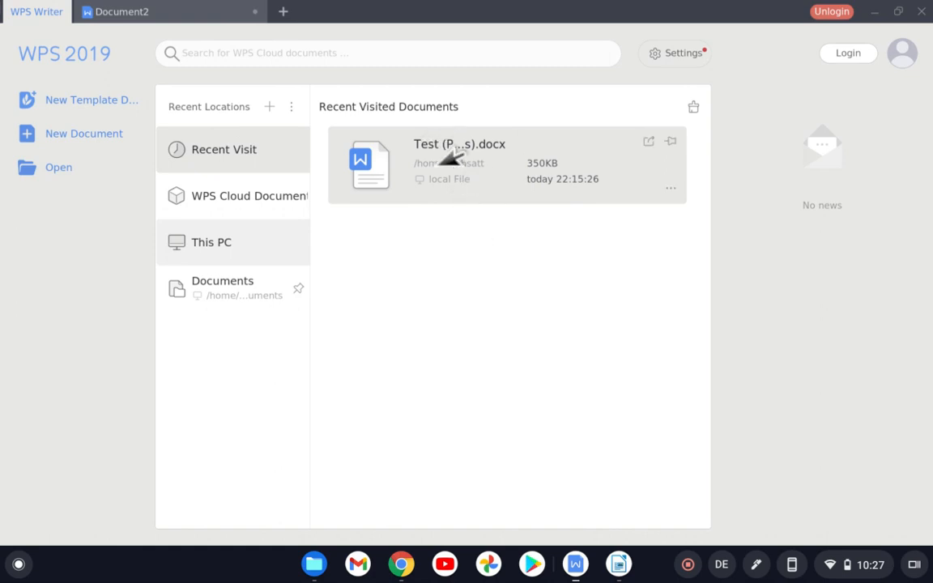
{"action": "mouse_move", "coordinate": [444, 132]}
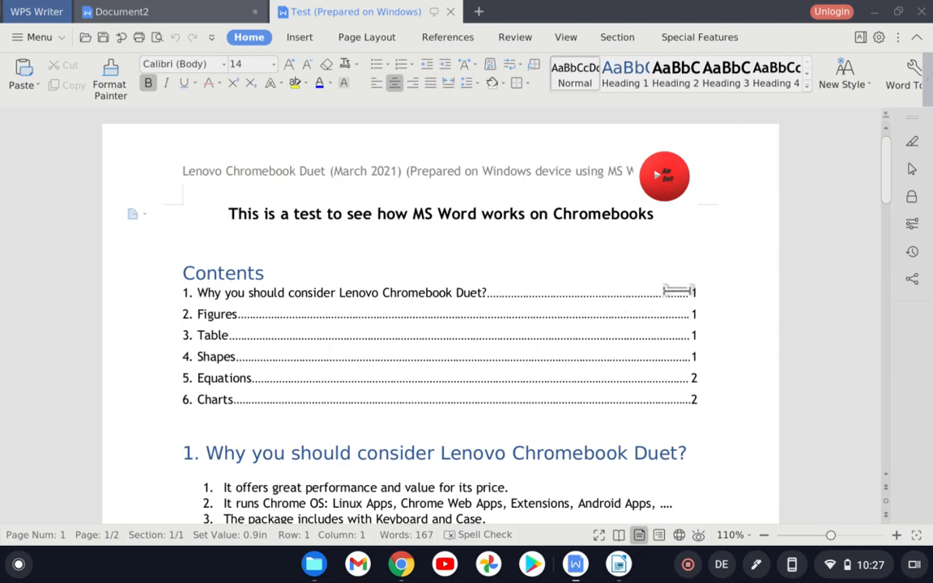
{"action": "scroll", "scroll_direction": "down", "scroll_amount": 3}
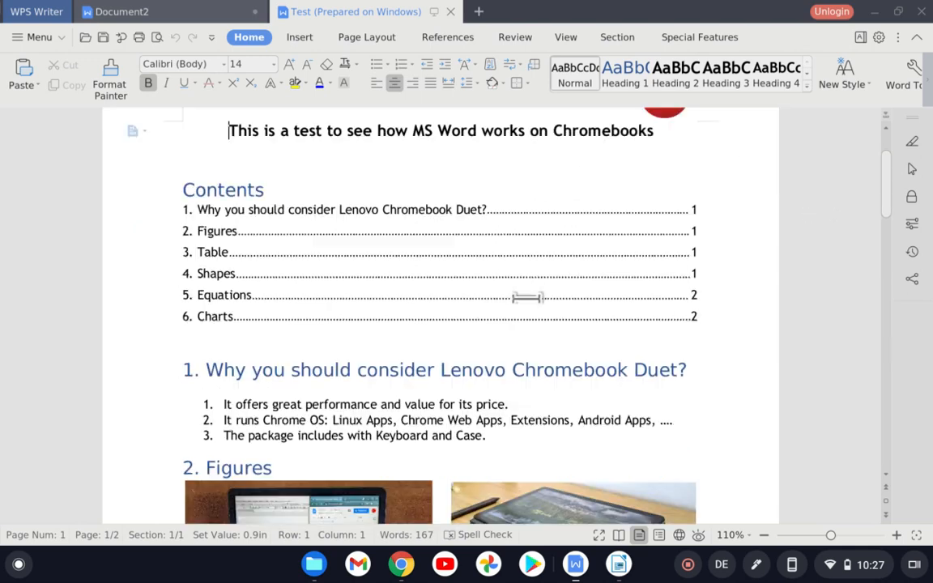
{"action": "scroll", "scroll_direction": "up", "scroll_amount": 3}
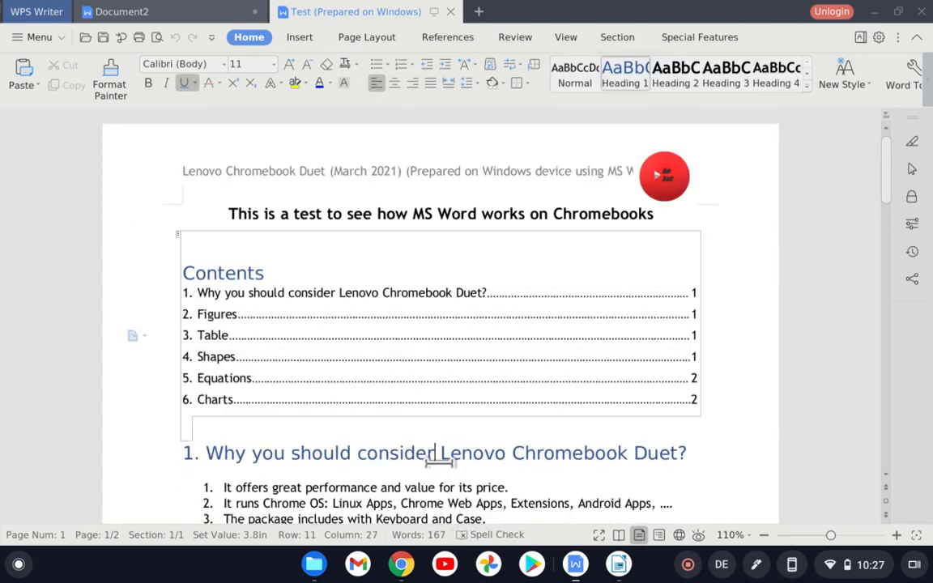
{"action": "scroll", "scroll_direction": "down", "scroll_amount": 3}
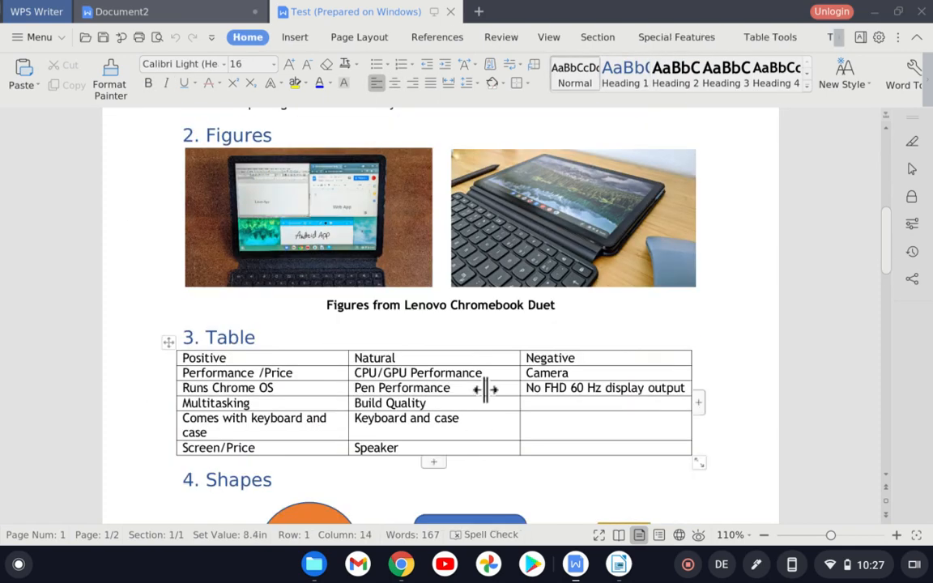
{"action": "left_click", "coordinate": [388, 402]}
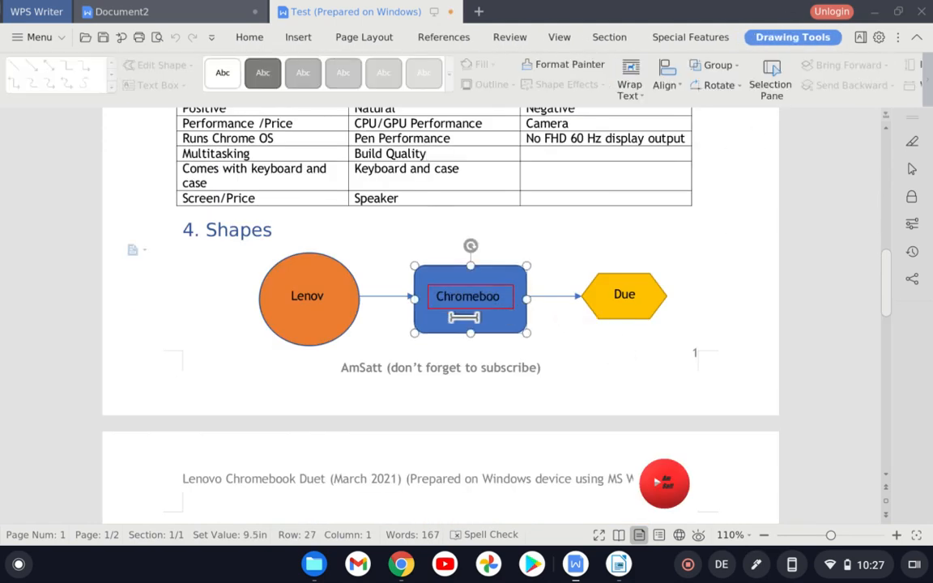
{"action": "left_click", "coordinate": [308, 298]}
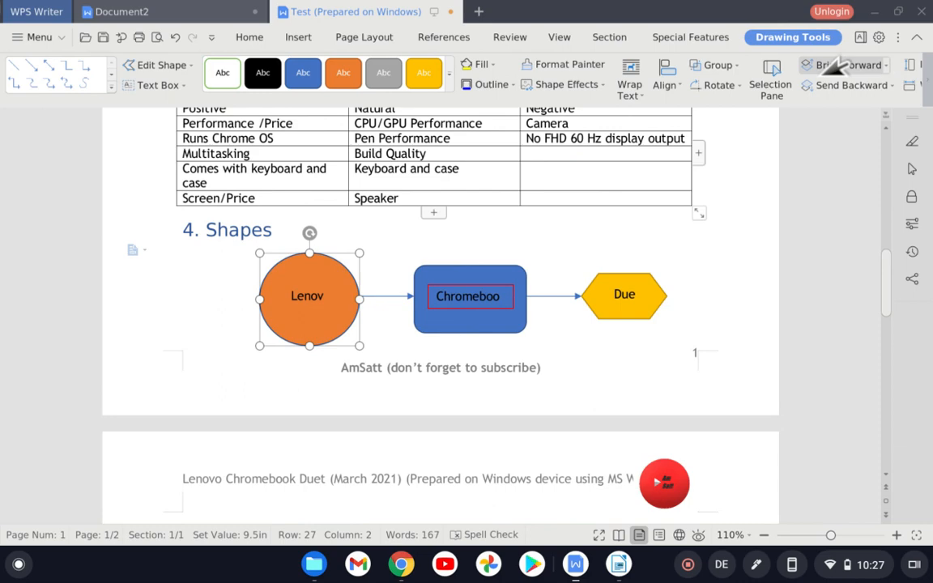
{"action": "mouse_move", "coordinate": [586, 334]}
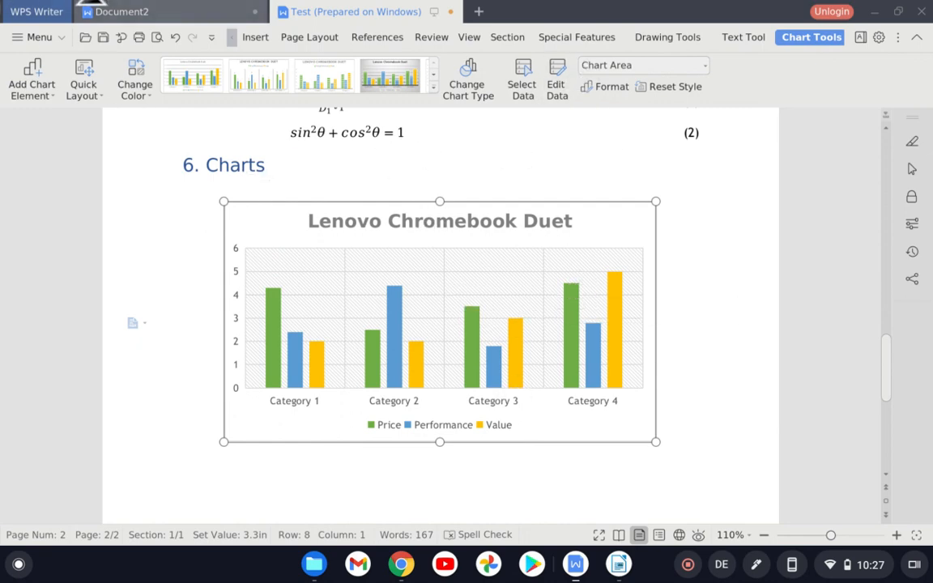
{"action": "mouse_move", "coordinate": [704, 382]}
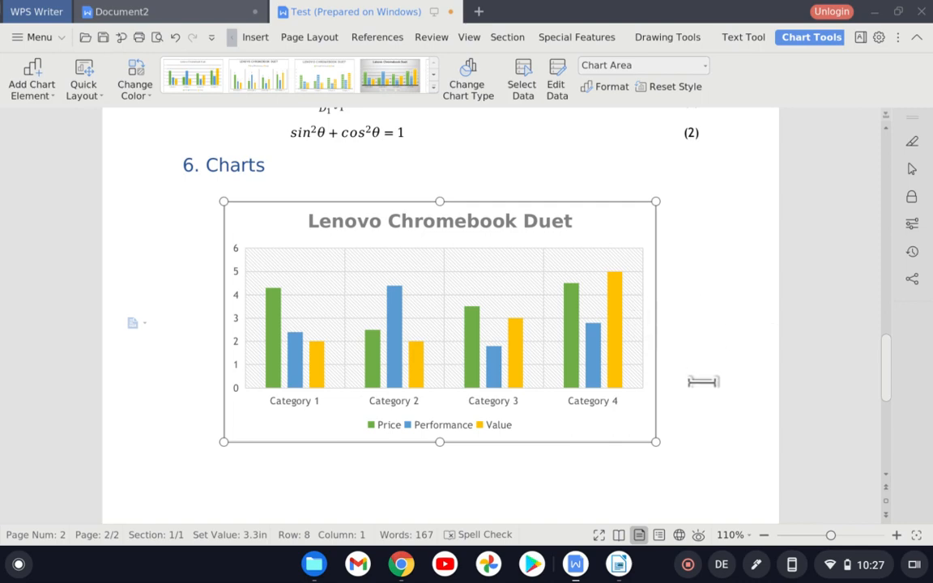
Step: Review the References, Page Layout and Insert ribbons over the Test document, then bring up blank LibreOffice Writer
{"action": "scroll", "scroll_direction": "up", "scroll_amount": 3}
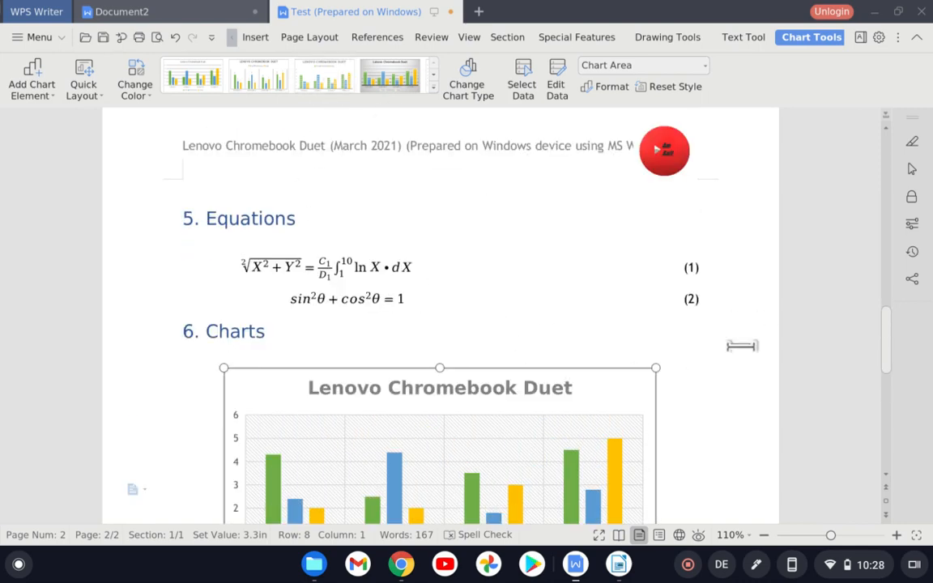
{"action": "left_click", "coordinate": [375, 35]}
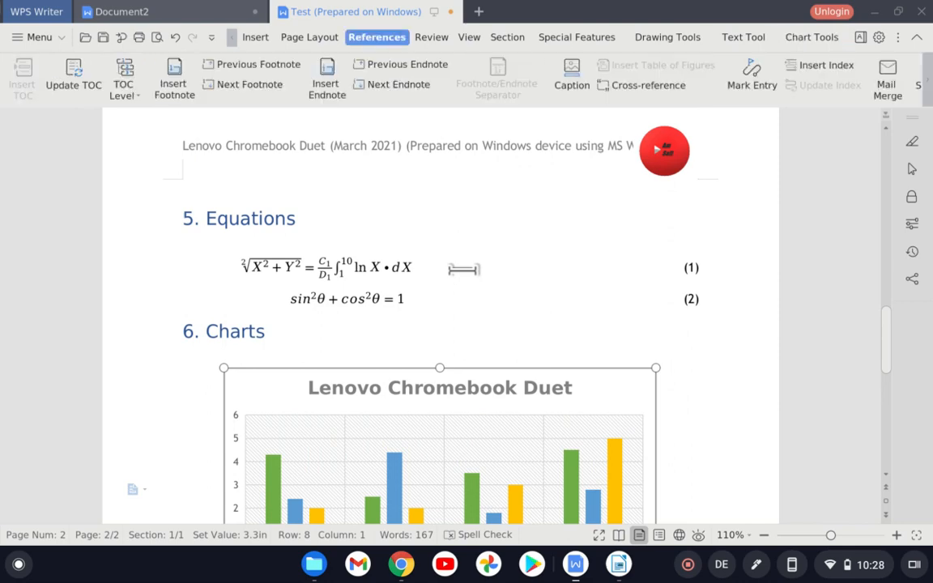
{"action": "left_click", "coordinate": [307, 36]}
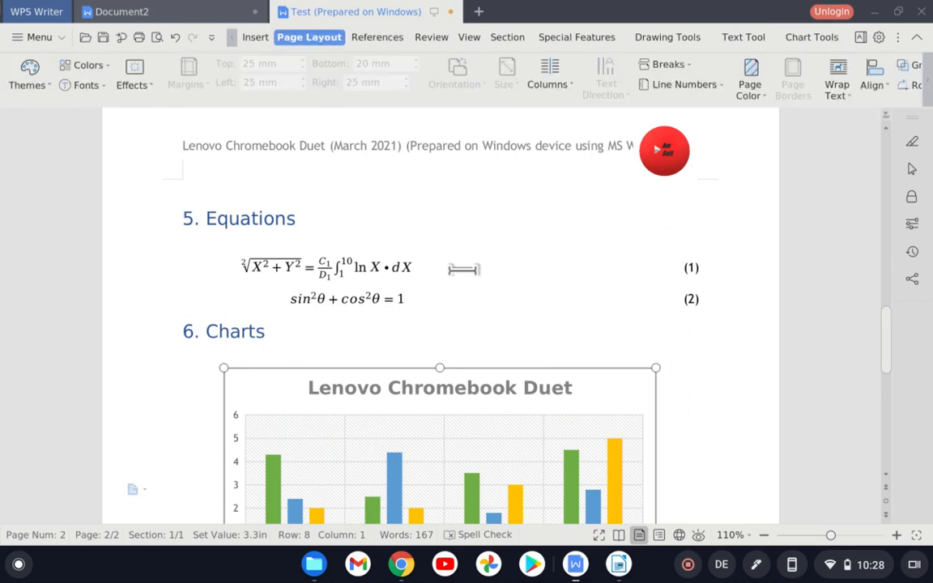
{"action": "left_click", "coordinate": [255, 36]}
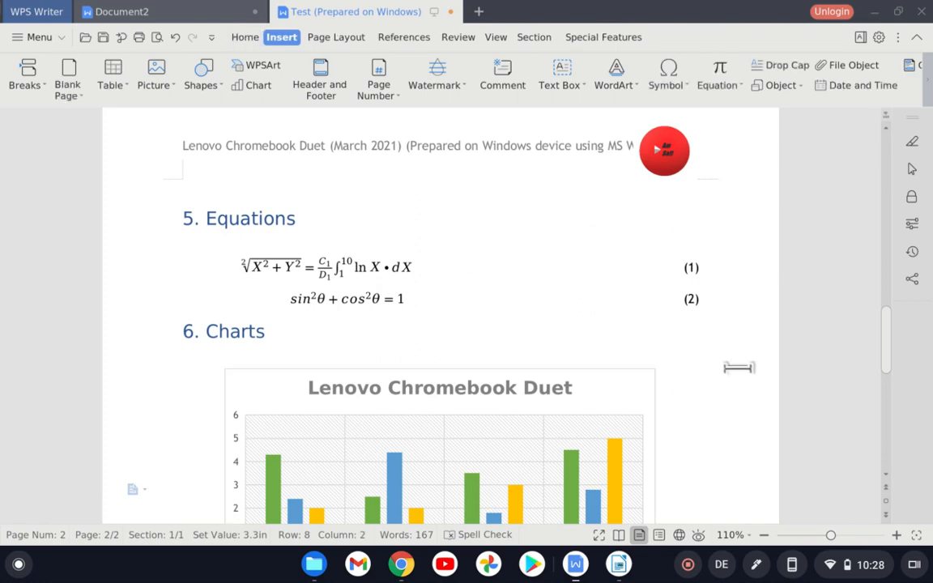
{"action": "left_click", "coordinate": [618, 564]}
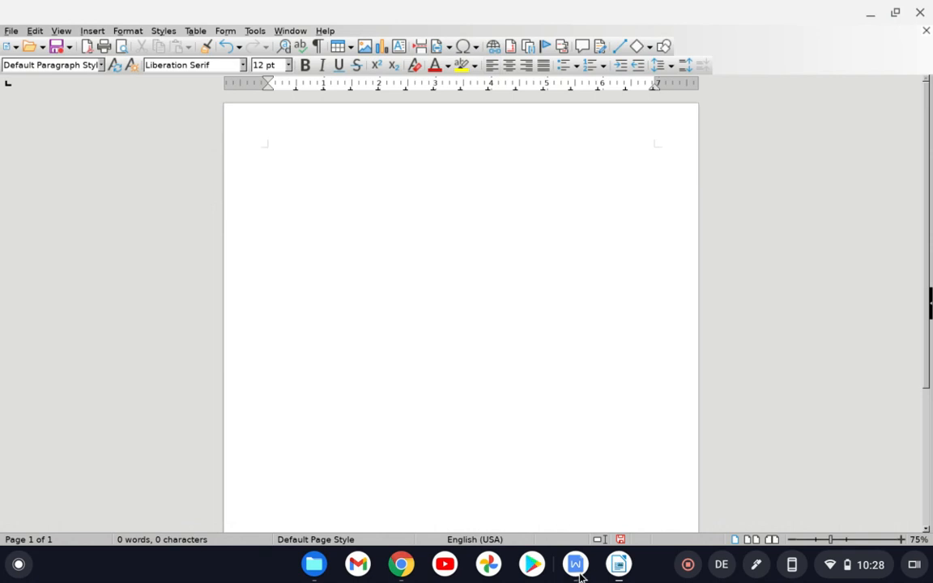
Step: Bring the WPS Writer Test document with its equations and Chromebook Duet chart back in front
{"action": "left_click", "coordinate": [574, 563]}
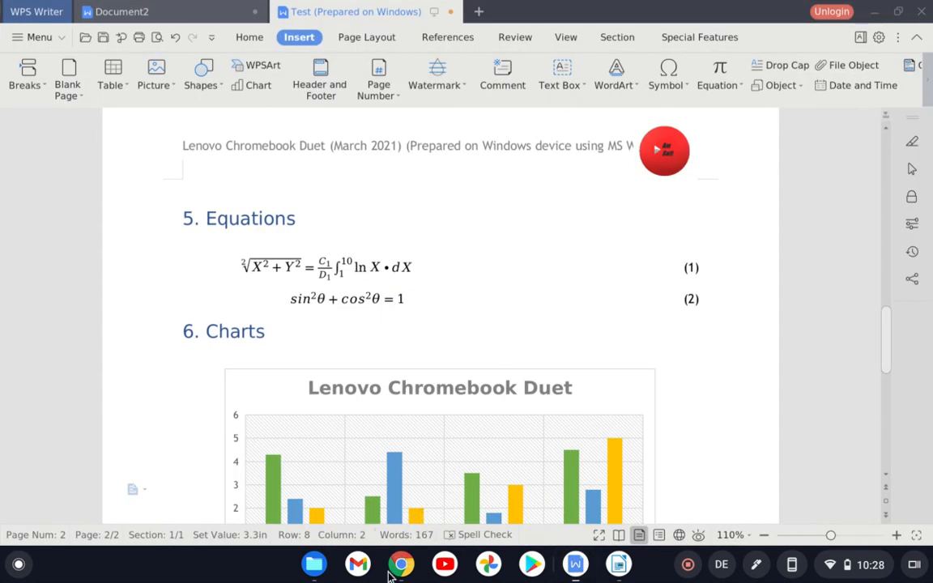
{"action": "mouse_move", "coordinate": [401, 563]}
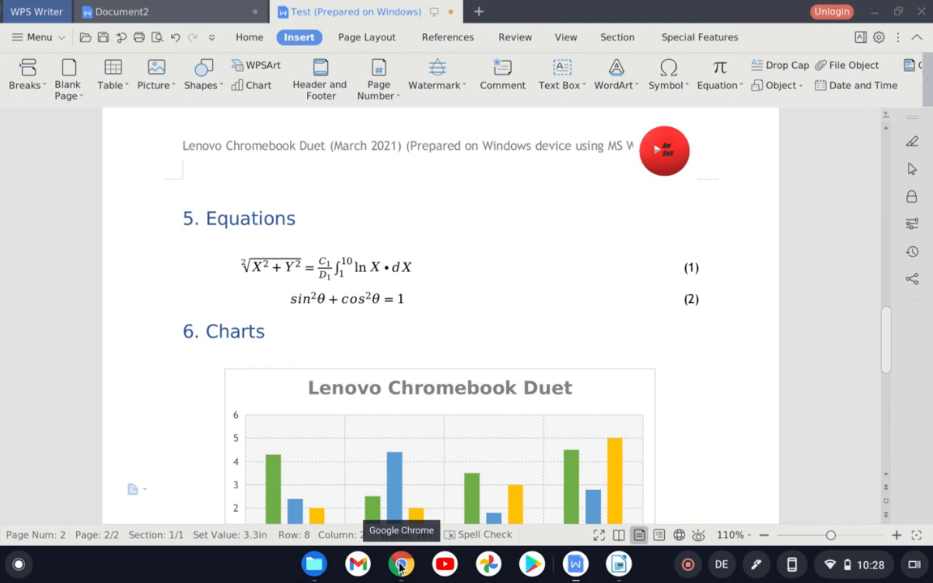
{"action": "mouse_move", "coordinate": [428, 557]}
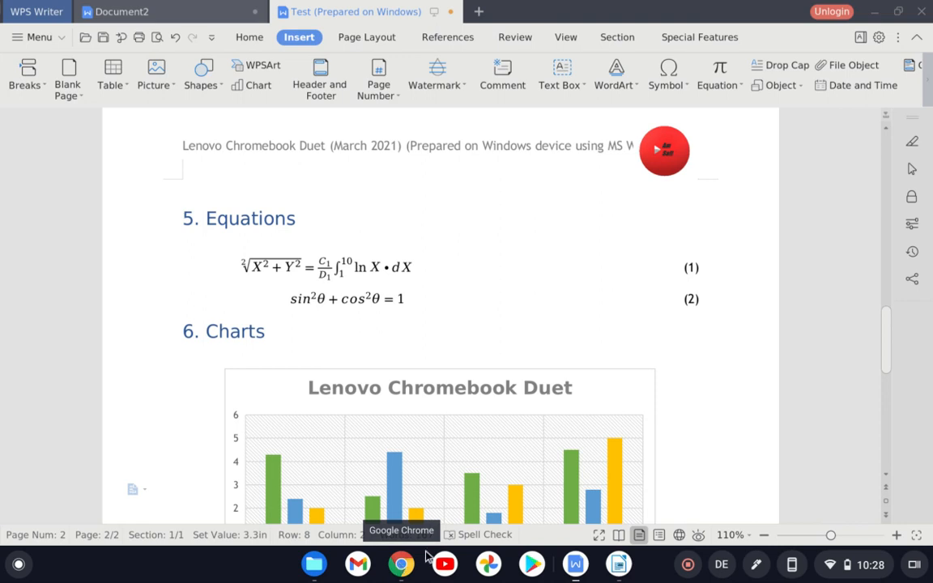